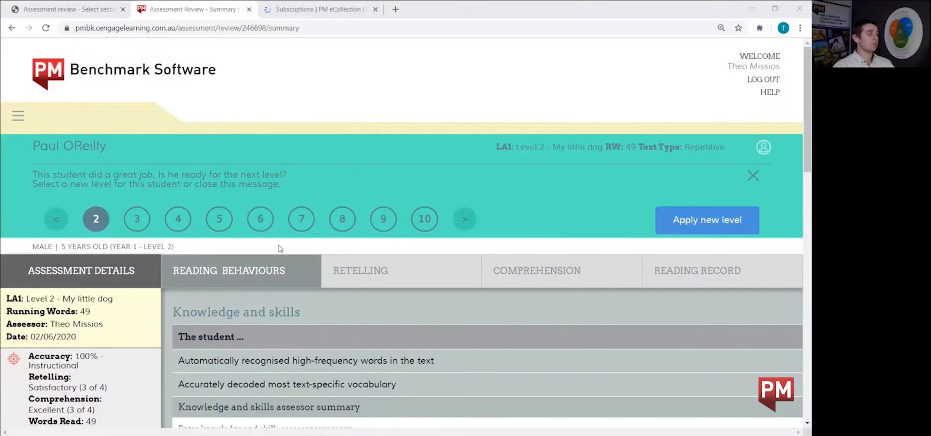
pyautogui.moveTo(35, 212)
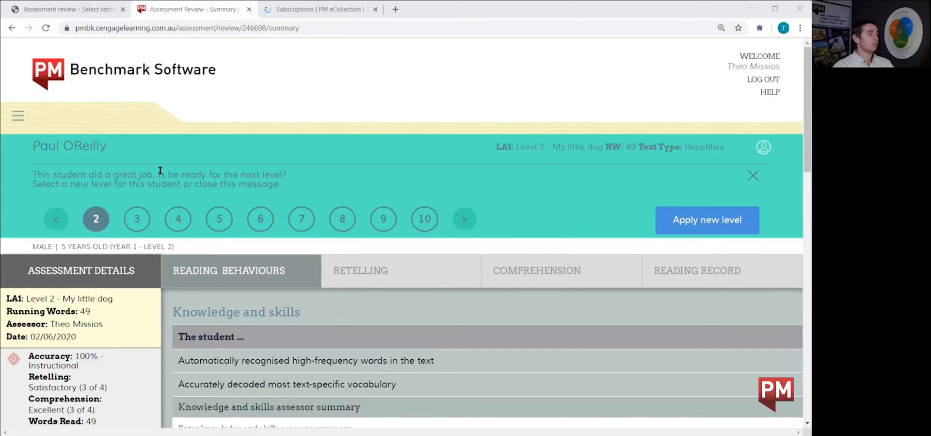
pyautogui.moveTo(107, 195)
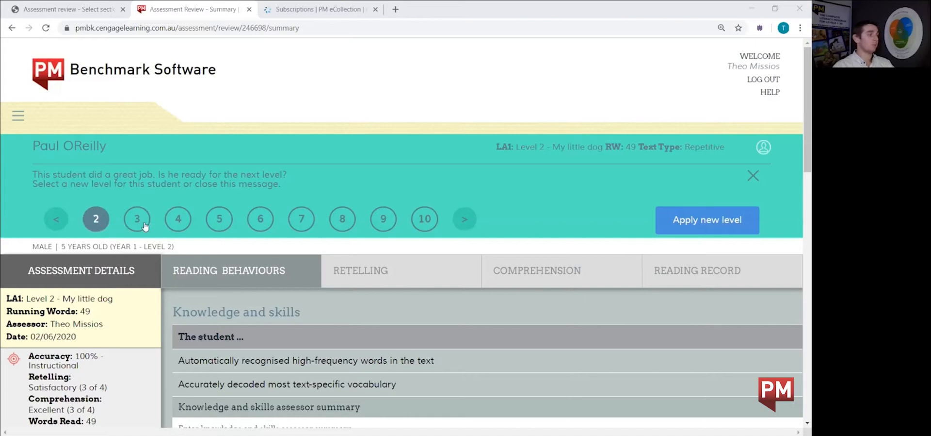
# Select reading level 3 and apply it as the student's new level
pyautogui.click(137, 219)
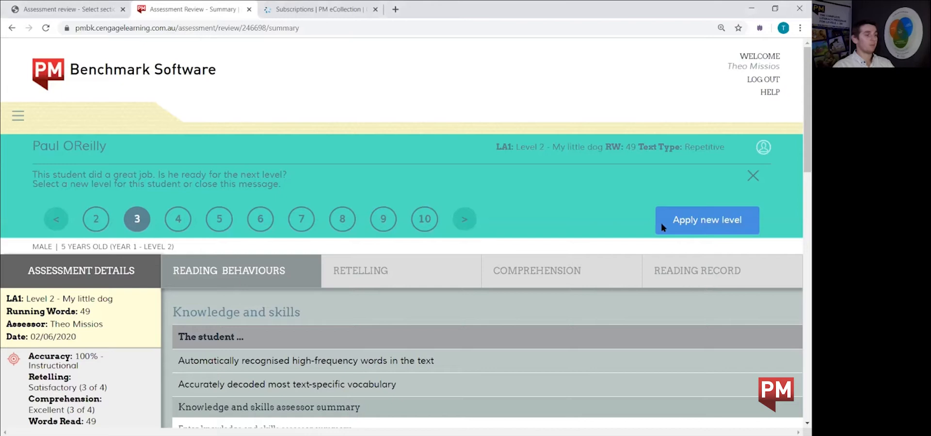
pyautogui.moveTo(696, 222)
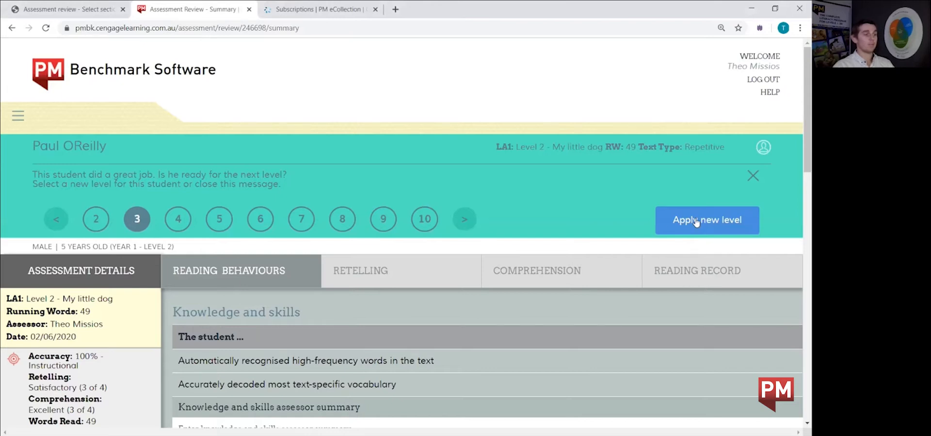
pyautogui.click(707, 219)
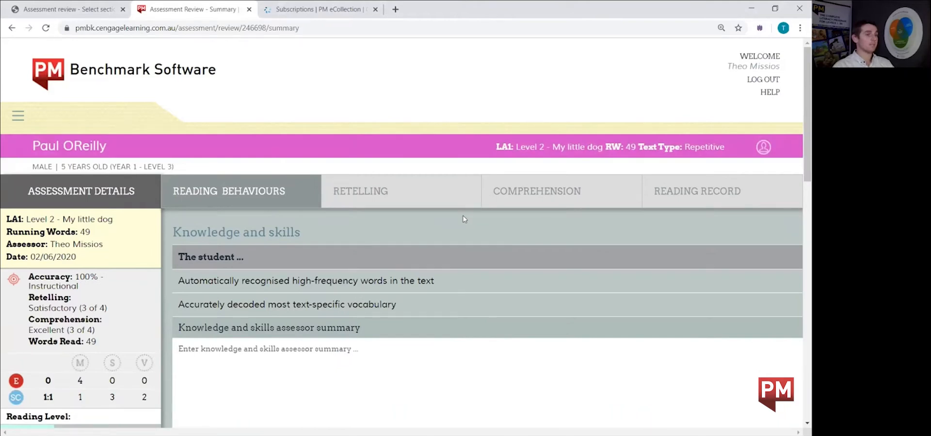
pyautogui.scroll(-3)
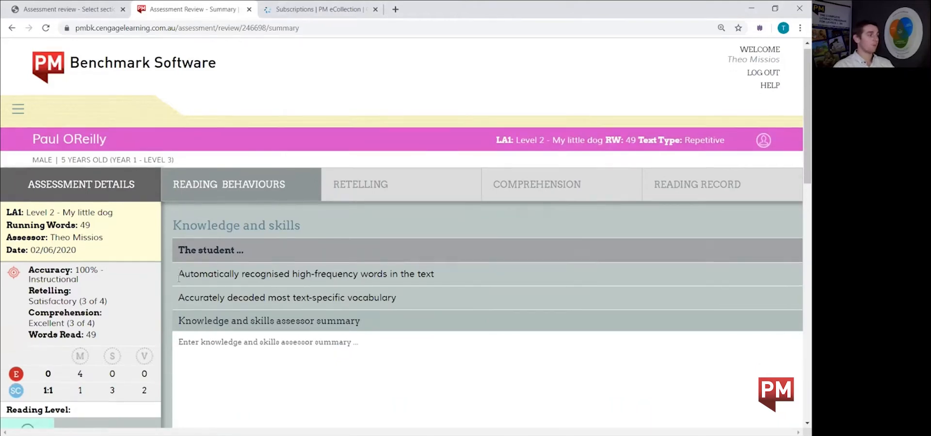
pyautogui.scroll(-3)
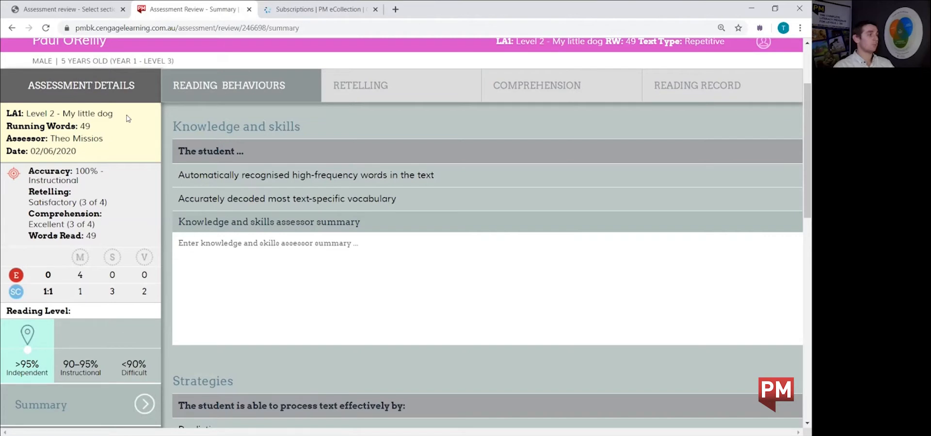
pyautogui.moveTo(34, 137)
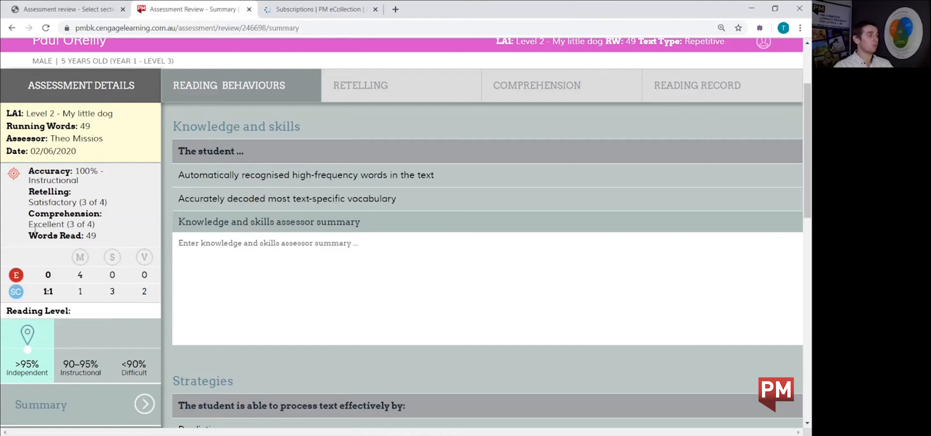
pyautogui.moveTo(122, 248)
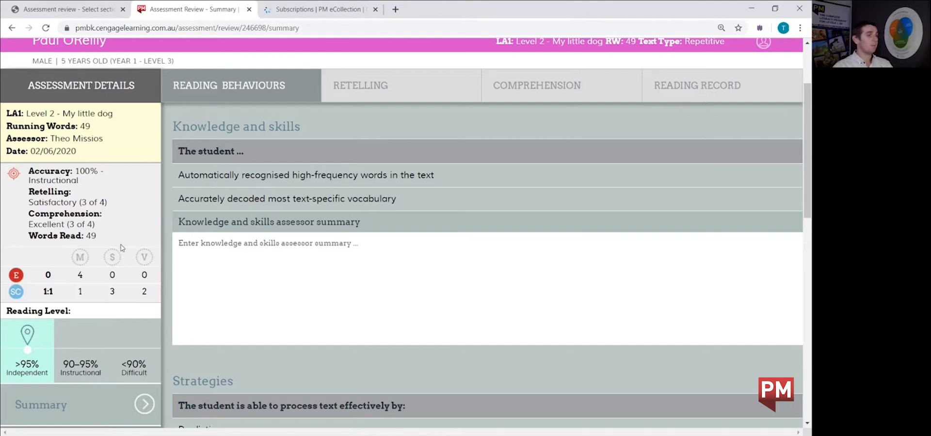
pyautogui.moveTo(125, 297)
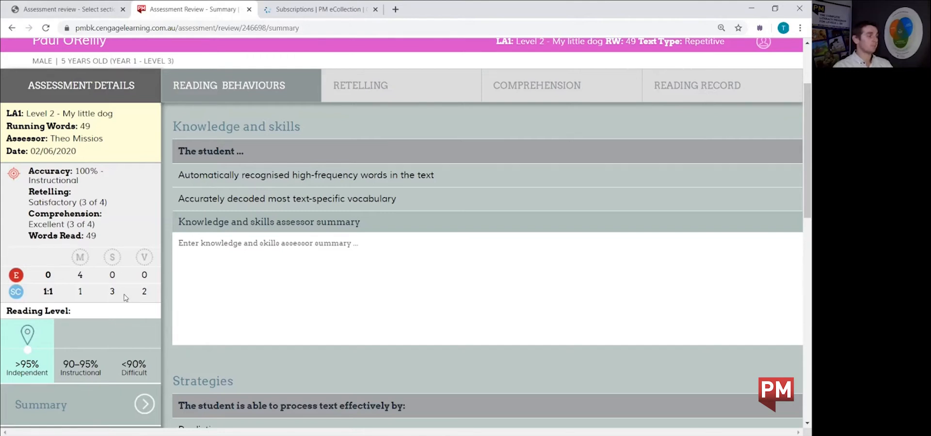
pyautogui.scroll(-3)
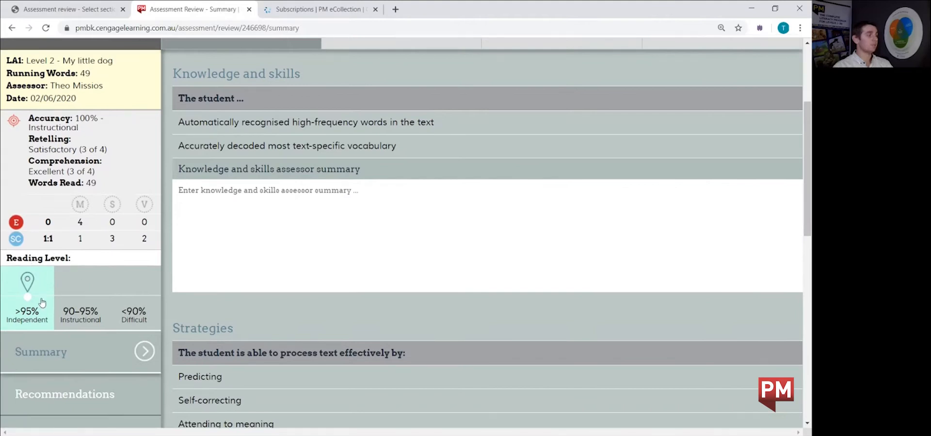
pyautogui.moveTo(42, 301)
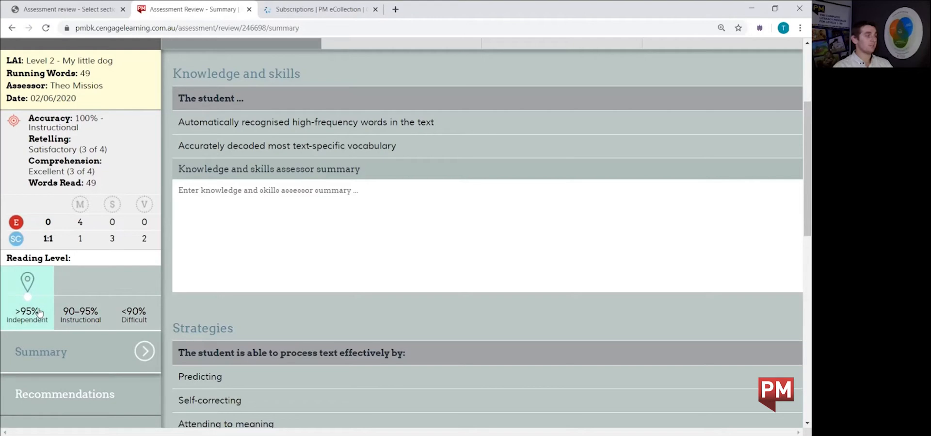
pyautogui.scroll(-3)
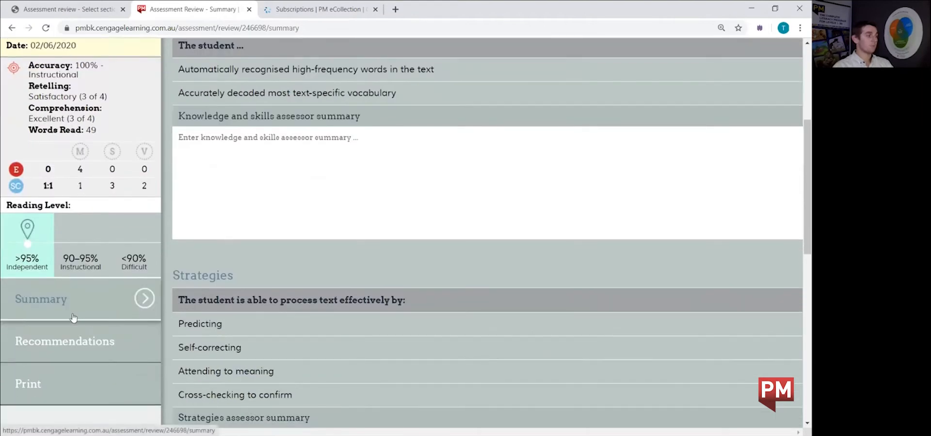
pyautogui.scroll(-3)
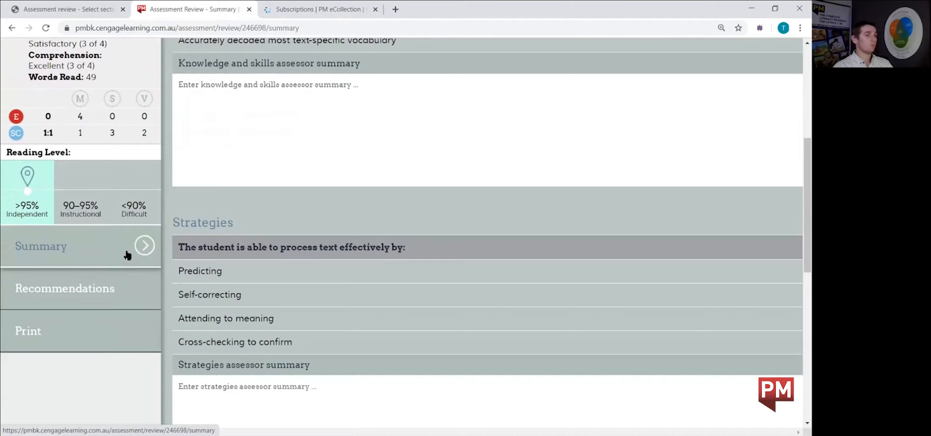
pyautogui.moveTo(53, 281)
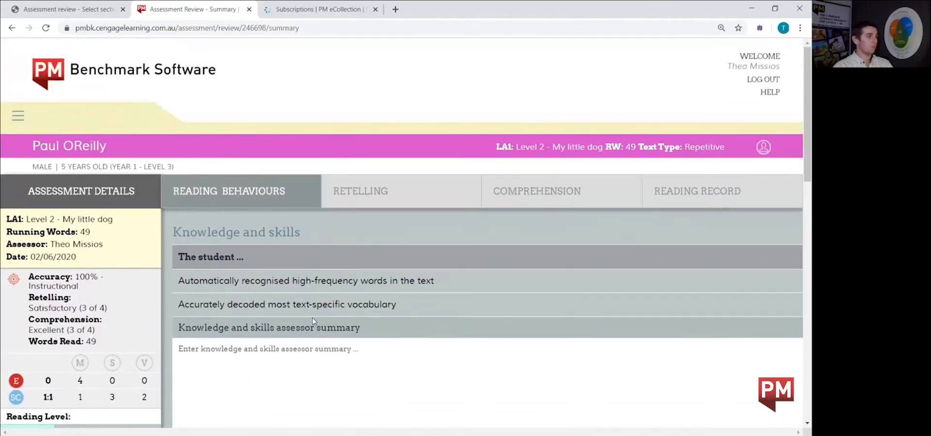
pyautogui.scroll(-3)
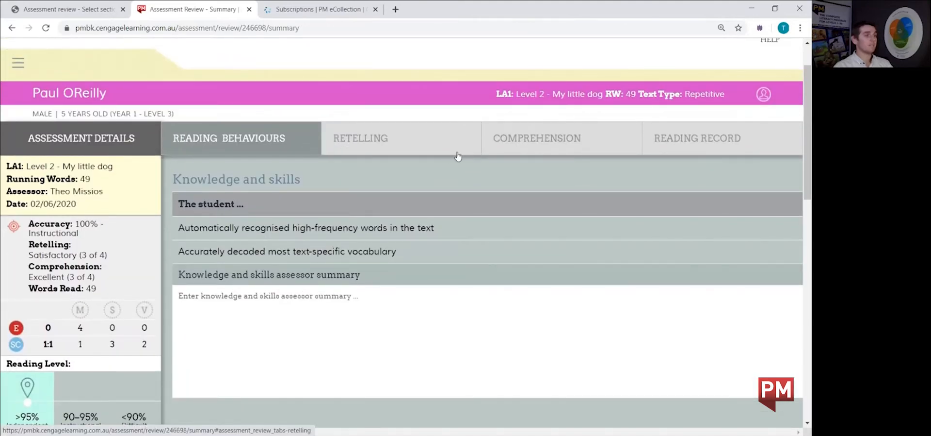
pyautogui.moveTo(637, 143)
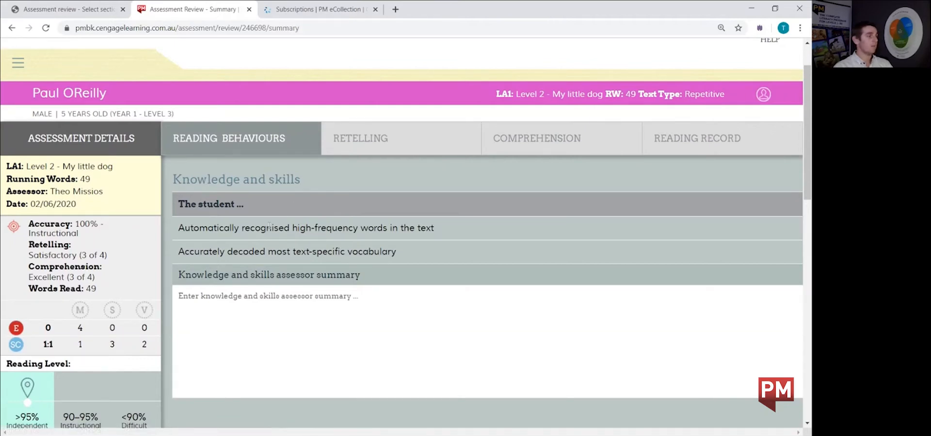
pyautogui.moveTo(346, 205)
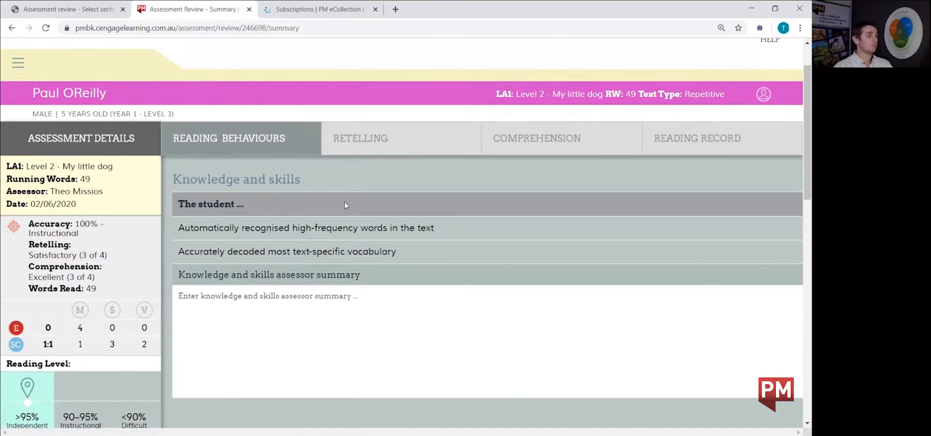
pyautogui.scroll(-3)
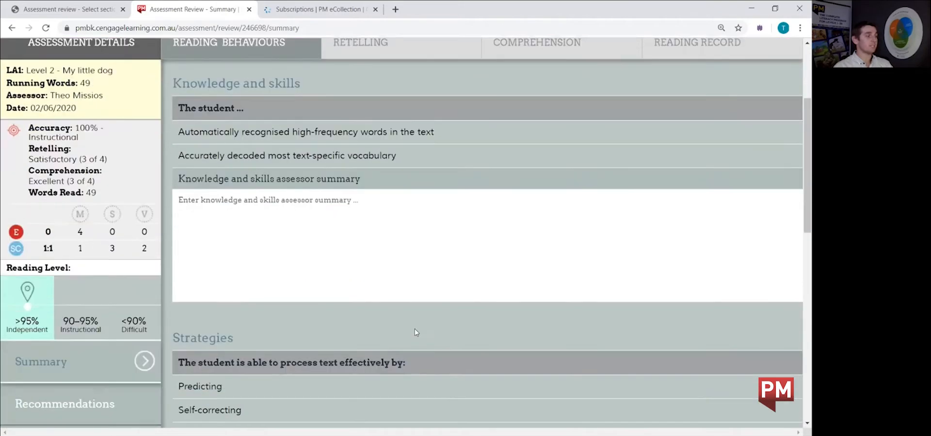
pyautogui.scroll(-3)
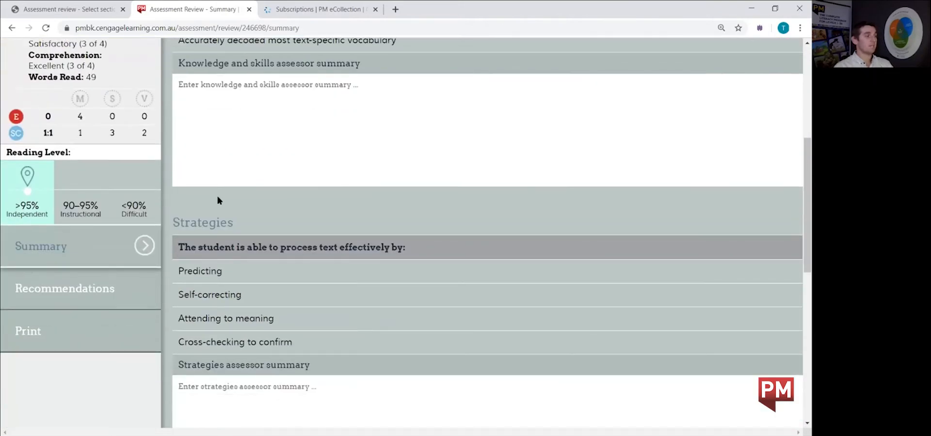
pyautogui.scroll(-3)
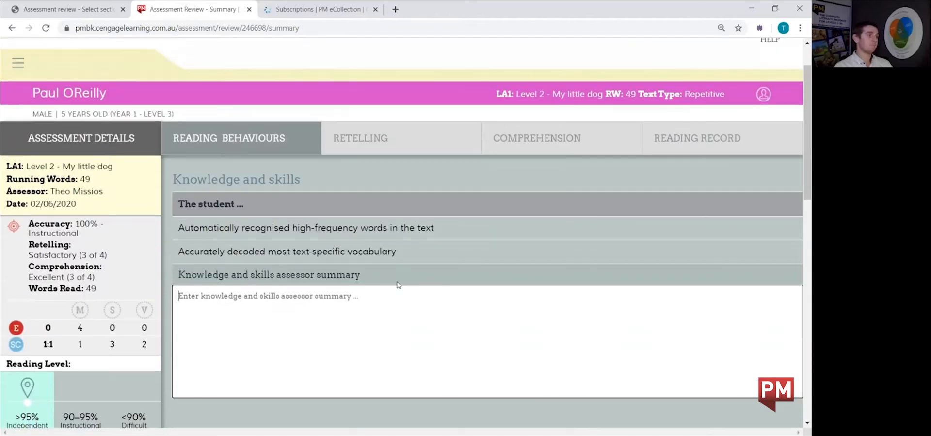
pyautogui.moveTo(360, 138)
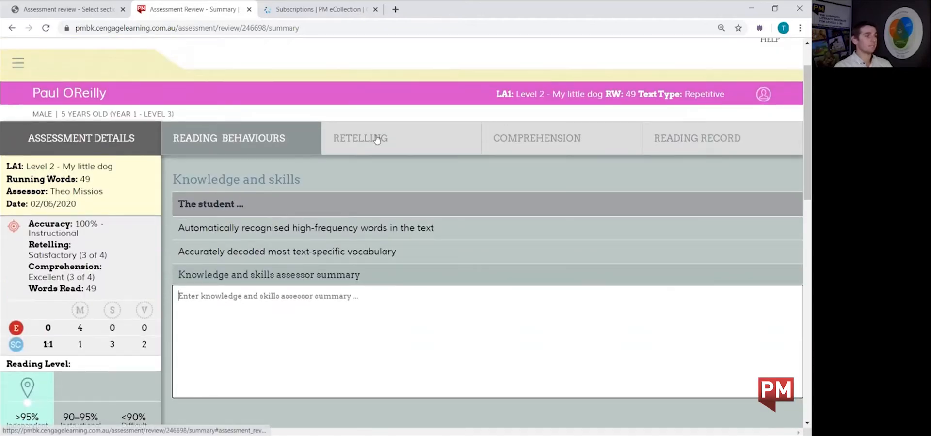
# Open the Retelling results and scroll to the assessor summary reading 'Test'
pyautogui.click(360, 138)
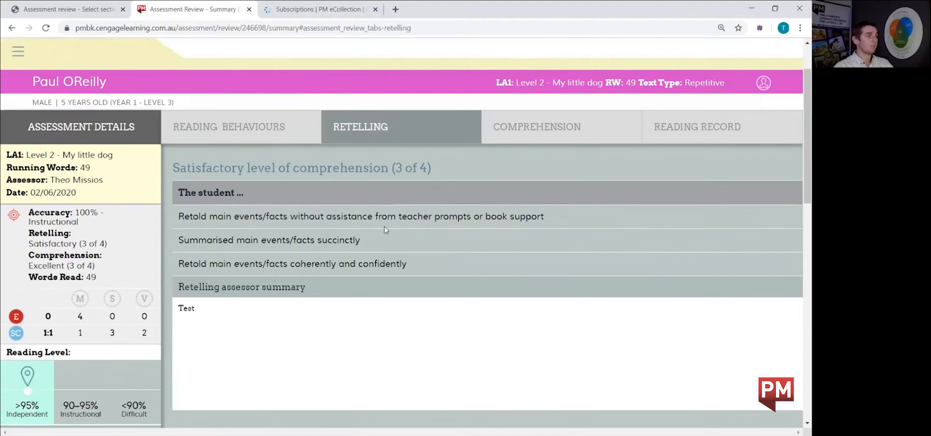
pyautogui.moveTo(225, 162)
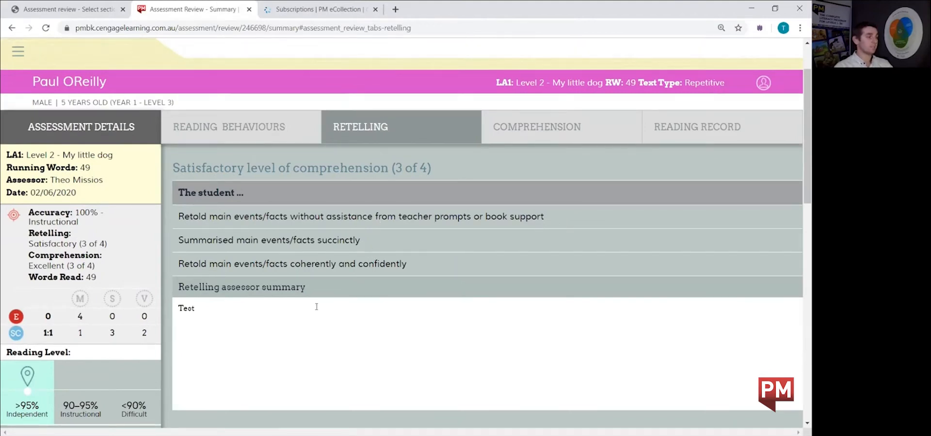
pyautogui.scroll(-3)
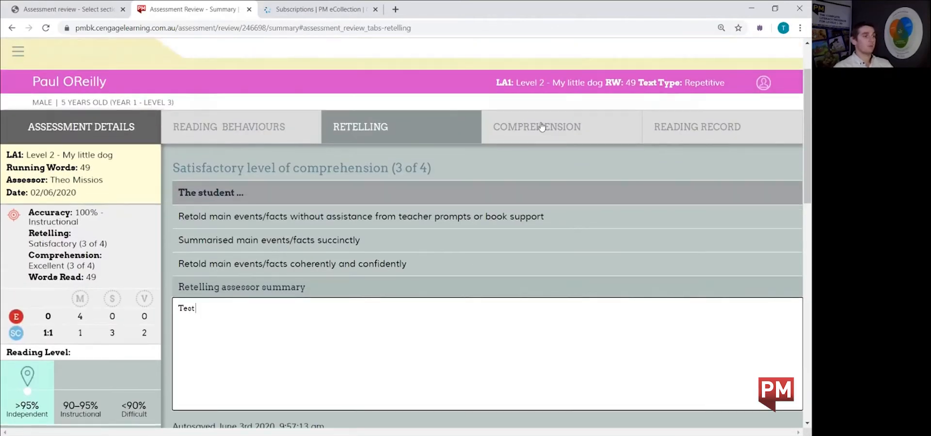
# Open the Comprehension results: excellent level, three valid answers, one invalid
pyautogui.click(535, 126)
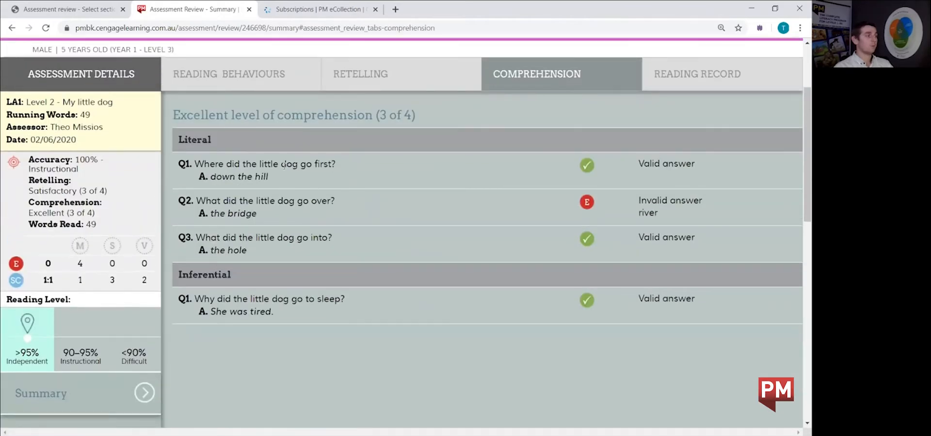
pyautogui.moveTo(184, 182)
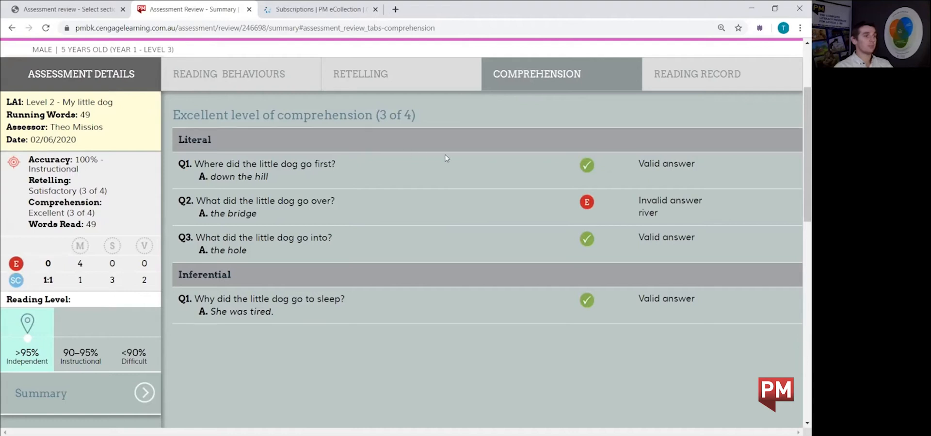
pyautogui.moveTo(553, 250)
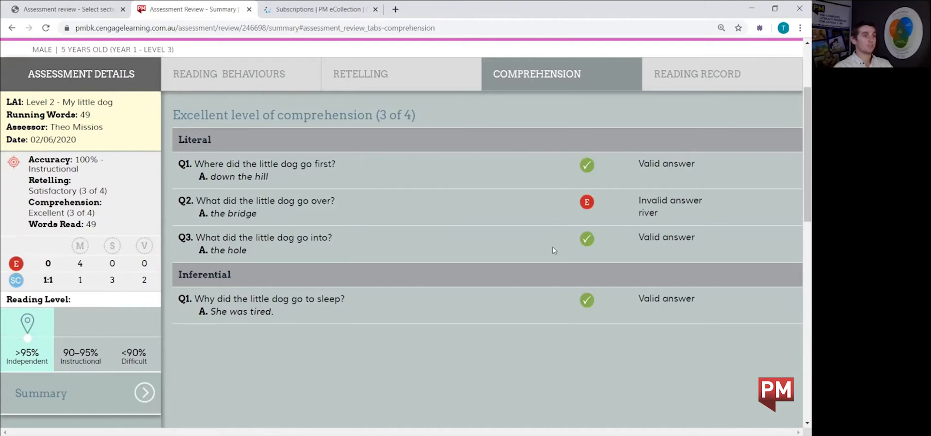
pyautogui.moveTo(635, 273)
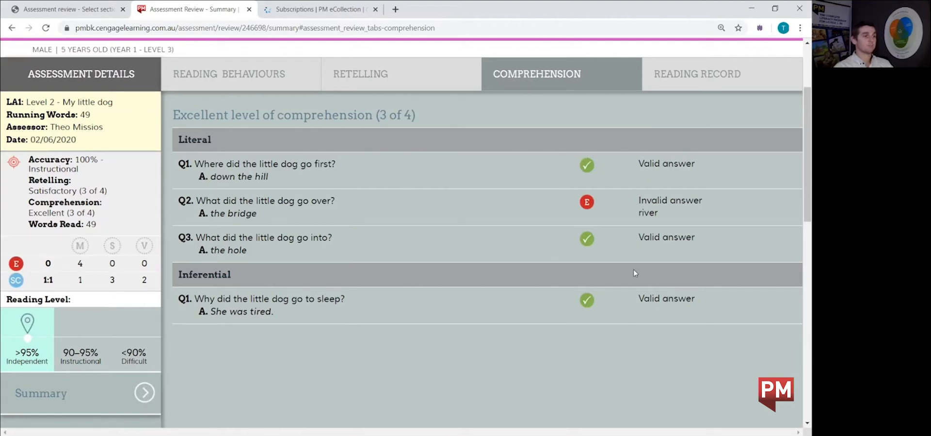
pyautogui.scroll(-3)
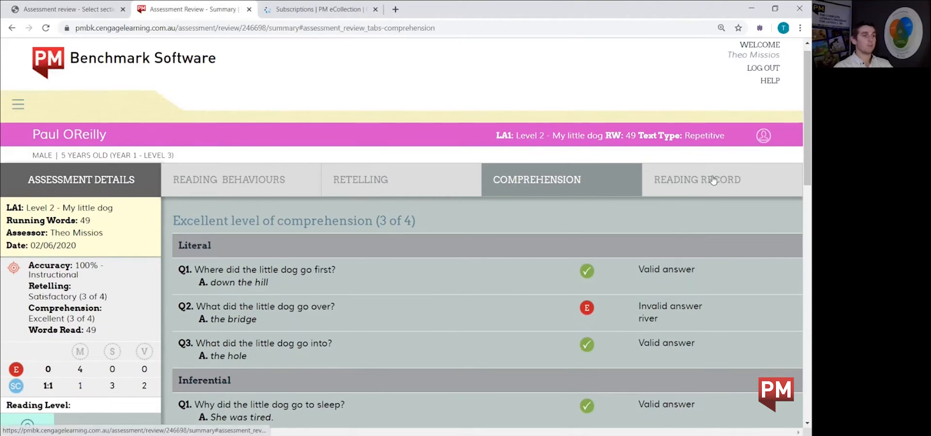
# Open the Reading Record tab and scroll through the student's marked reading record
pyautogui.click(696, 179)
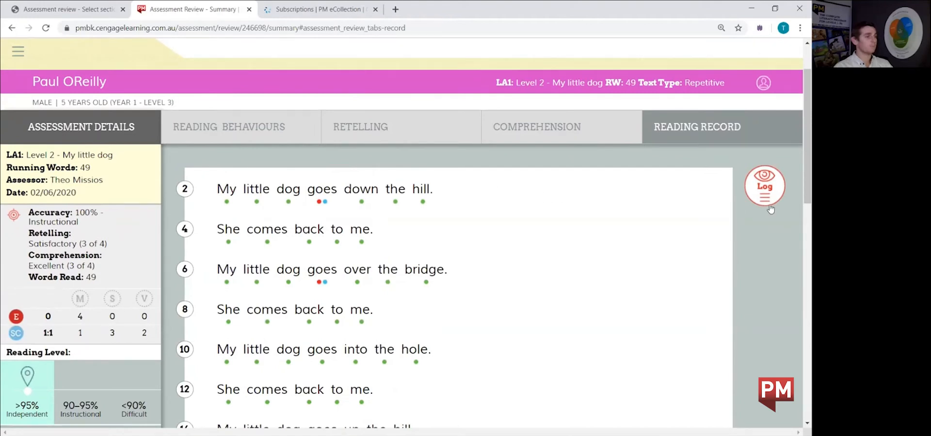
pyautogui.moveTo(784, 202)
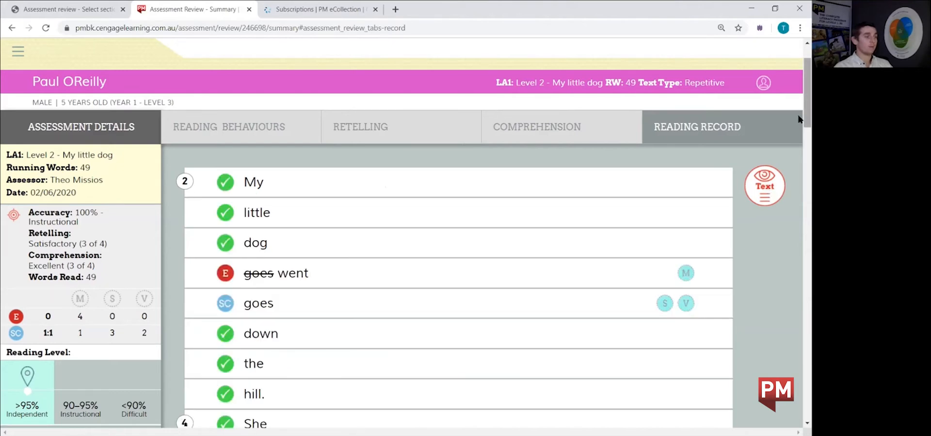
pyautogui.scroll(-3)
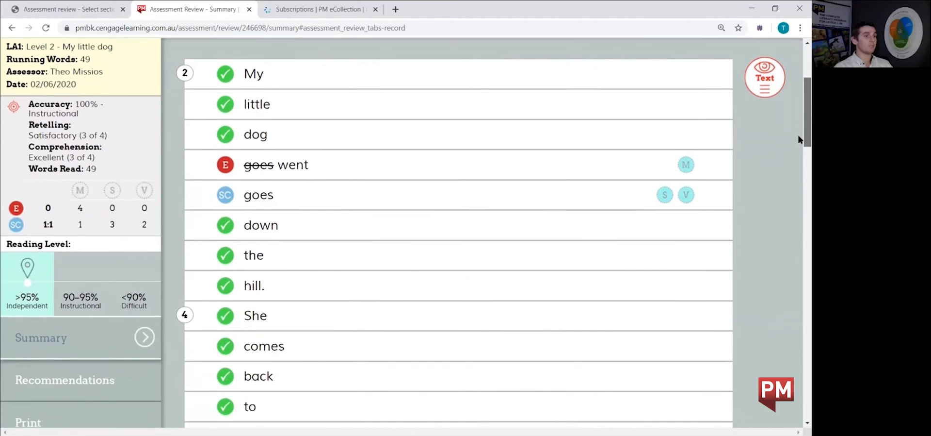
pyautogui.scroll(-3)
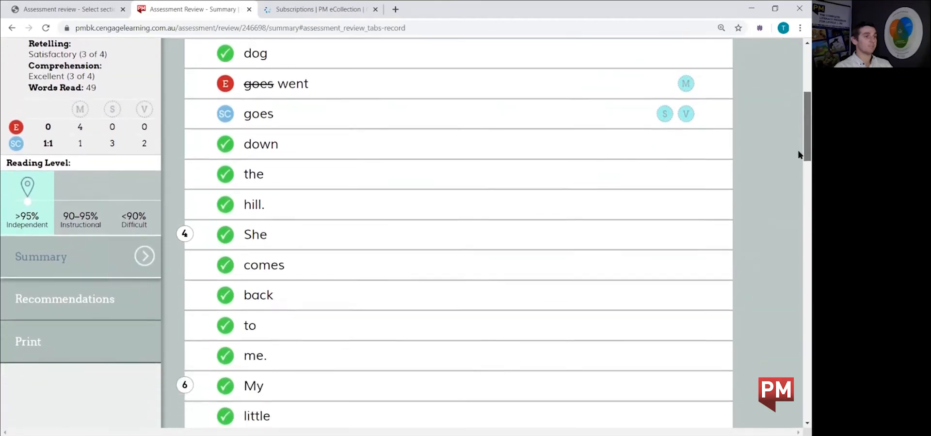
pyautogui.scroll(-3)
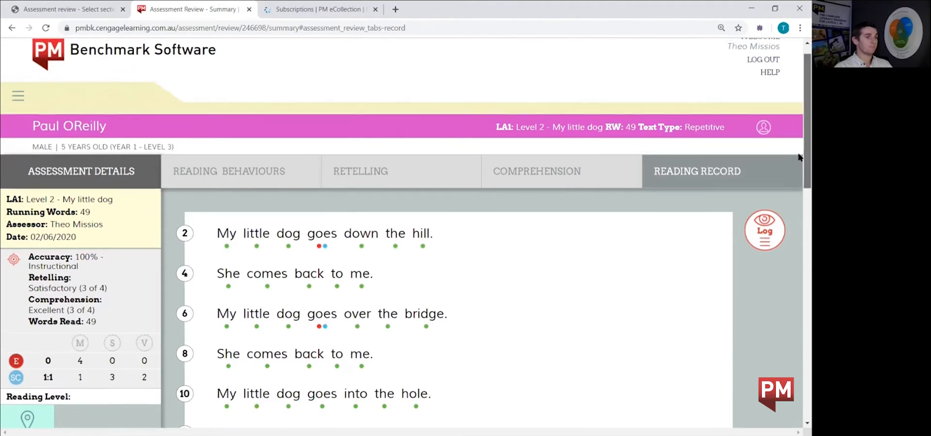
pyautogui.scroll(-3)
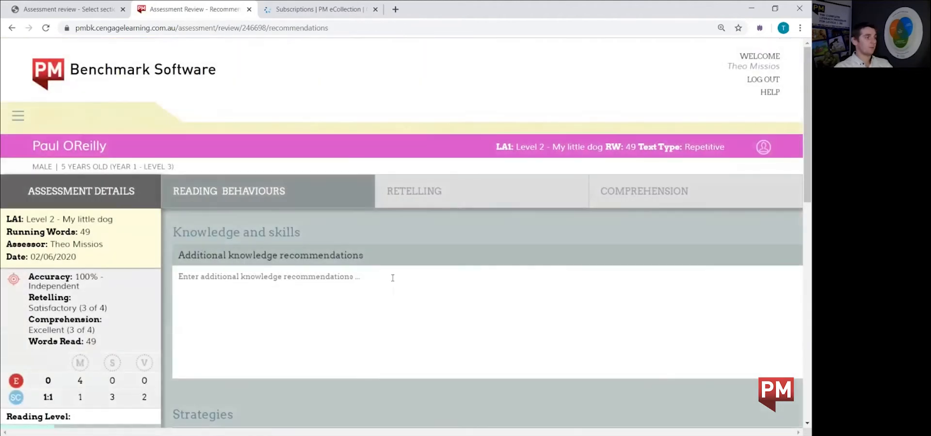
pyautogui.moveTo(412, 254)
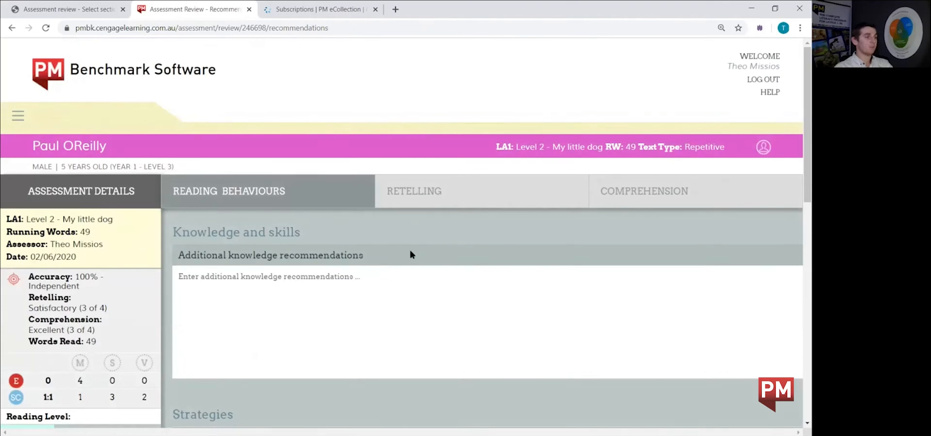
pyautogui.moveTo(366, 237)
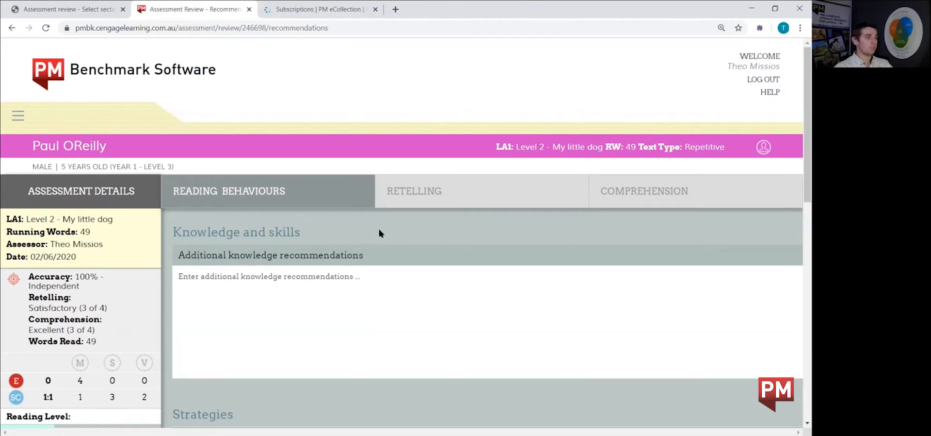
pyautogui.moveTo(270, 190)
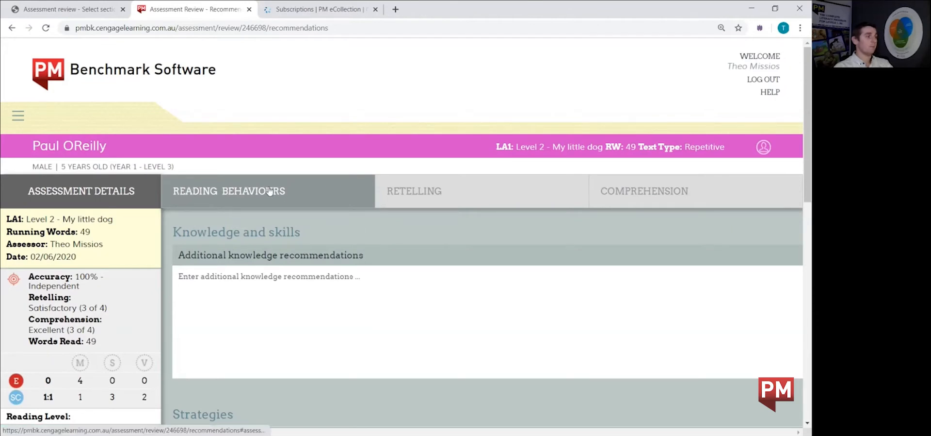
pyautogui.moveTo(757, 201)
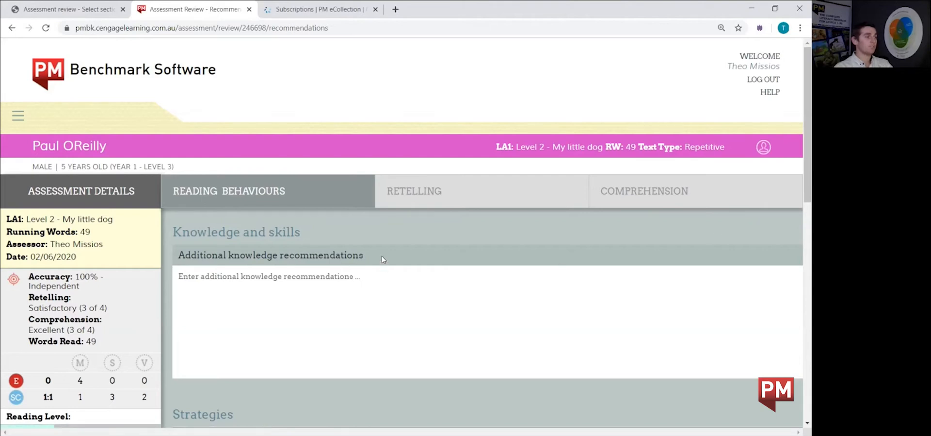
# Scroll through the Reading Behaviours teaching strategies down to the empty additional recommendations box
pyautogui.scroll(-3)
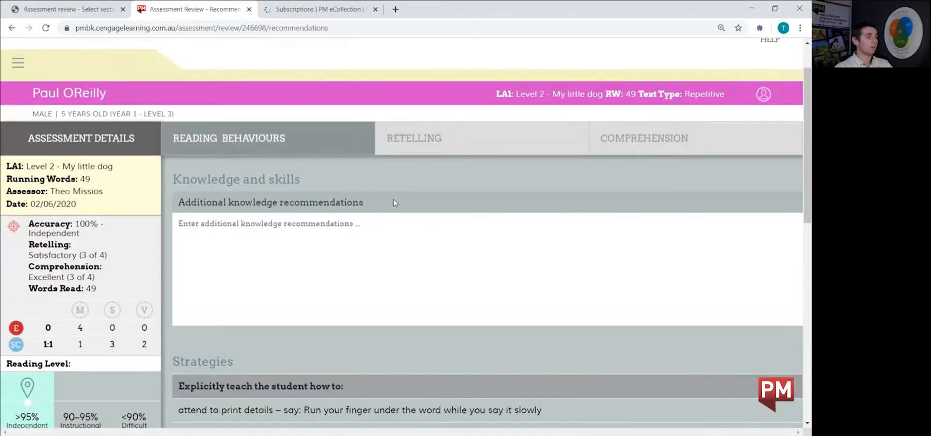
pyautogui.scroll(-3)
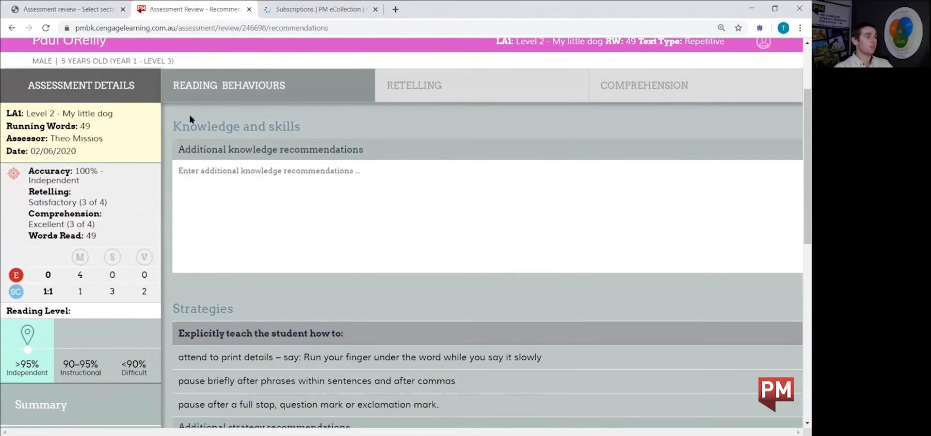
pyautogui.moveTo(342, 143)
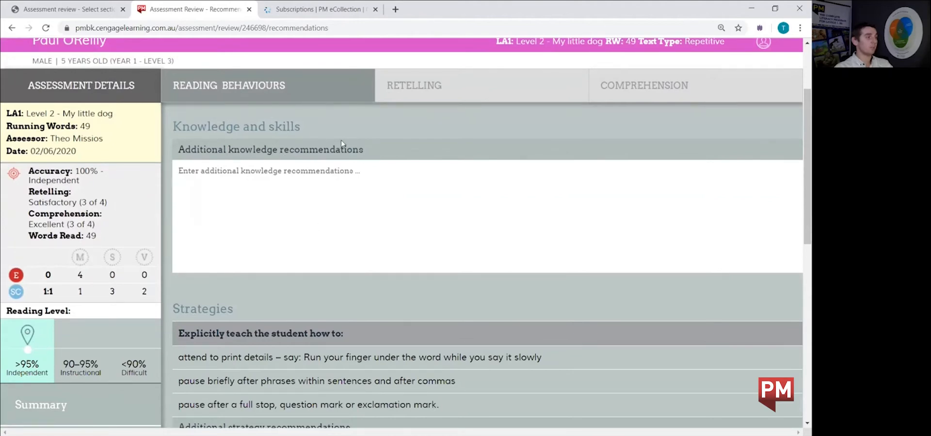
pyautogui.scroll(-3)
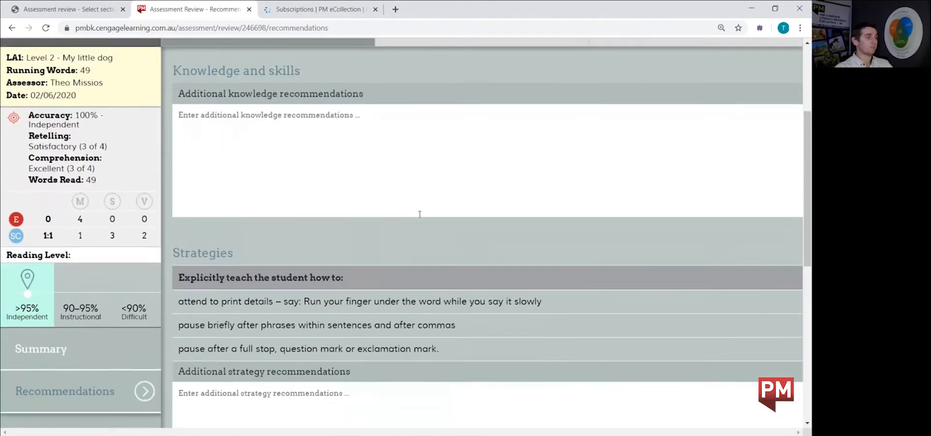
pyautogui.scroll(-3)
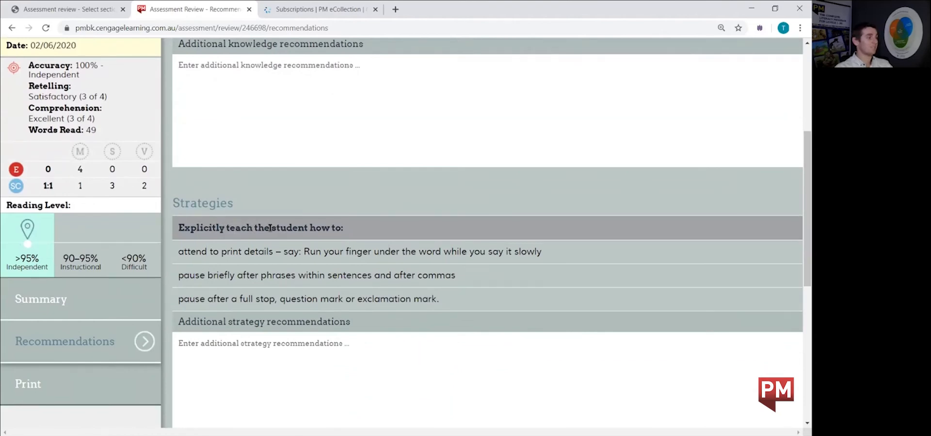
pyautogui.scroll(-3)
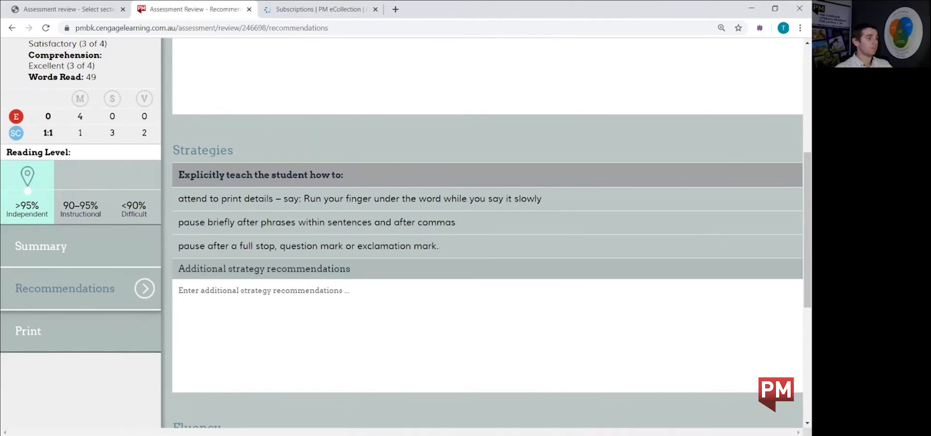
pyautogui.scroll(-3)
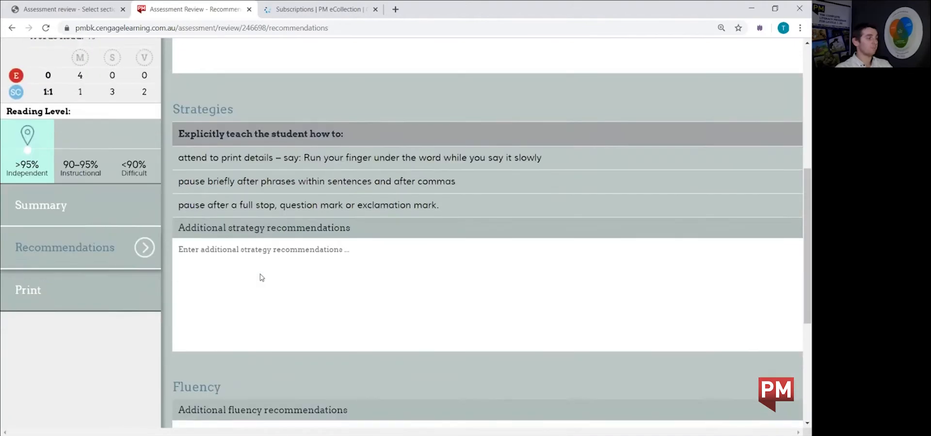
# View the Retelling recommendations, then Comprehension ones down to its empty additional box
pyautogui.scroll(-3)
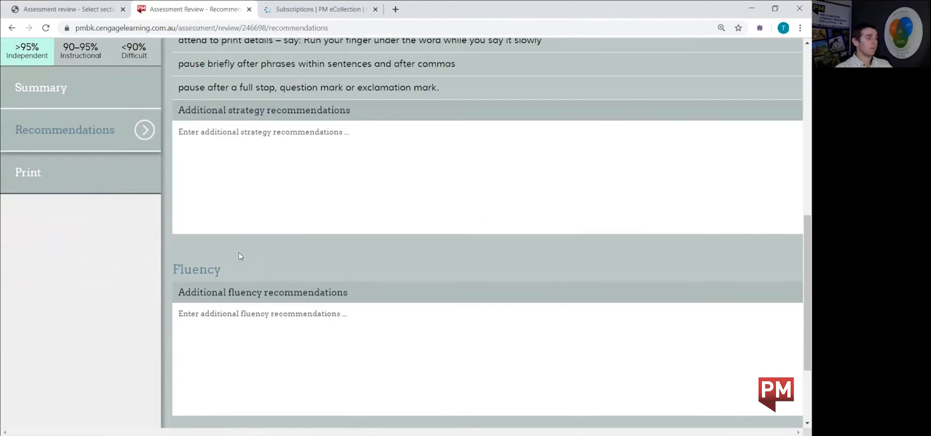
pyautogui.moveTo(168, 275)
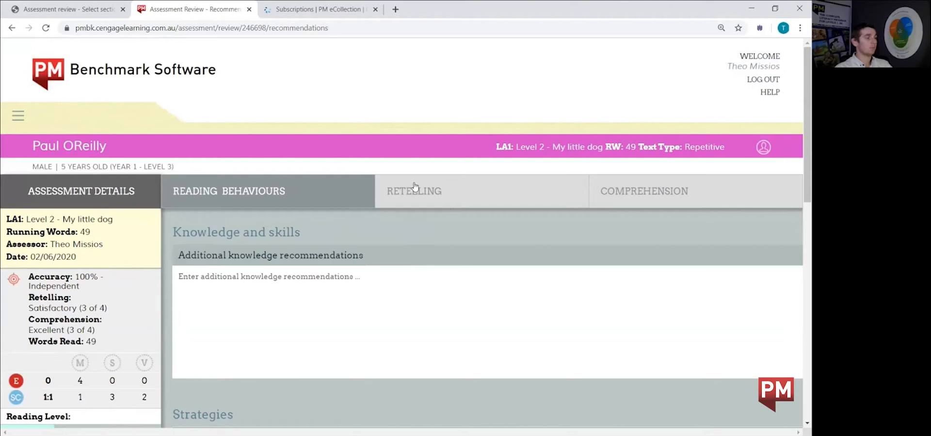
pyautogui.click(414, 191)
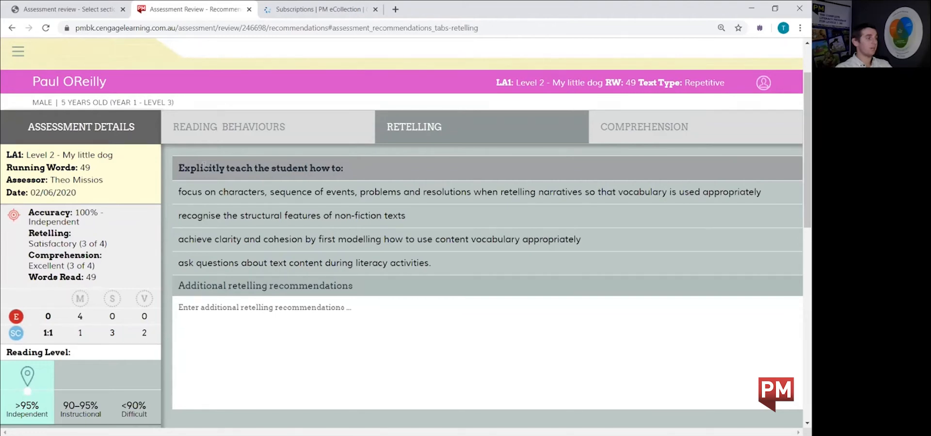
pyautogui.moveTo(269, 185)
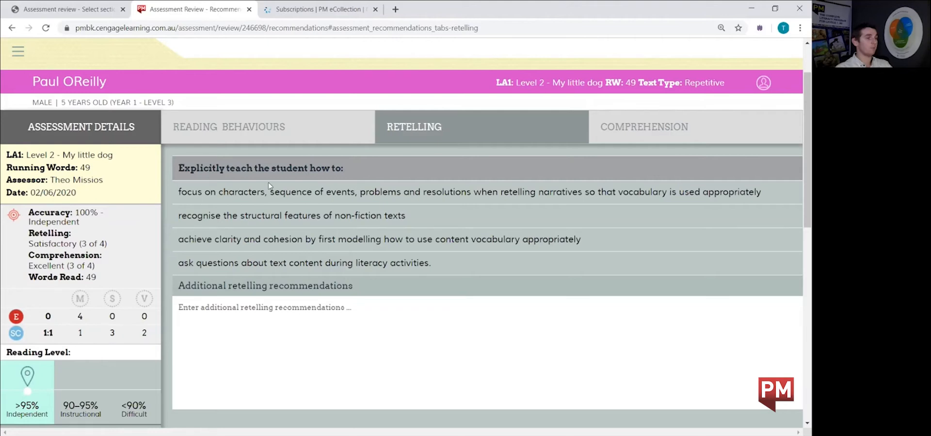
pyautogui.scroll(-3)
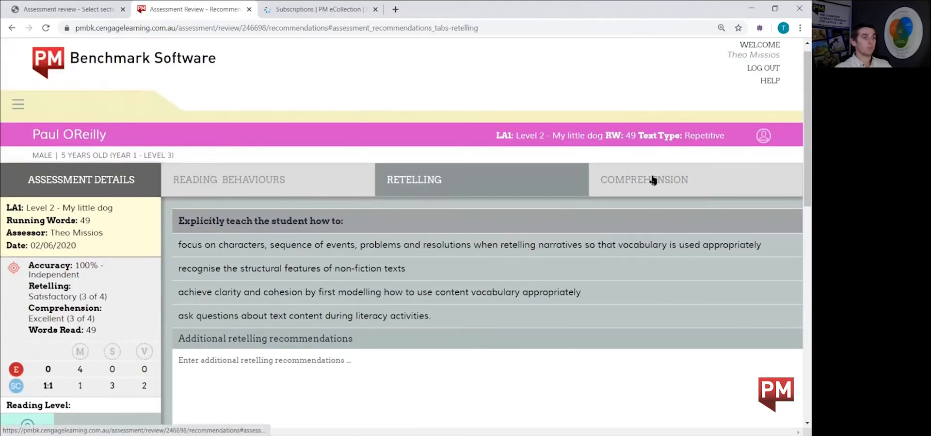
pyautogui.click(643, 179)
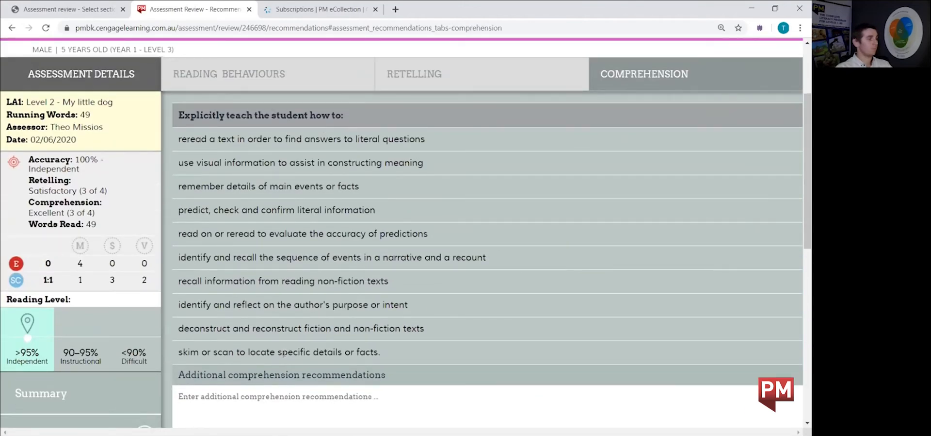
pyautogui.moveTo(512, 280)
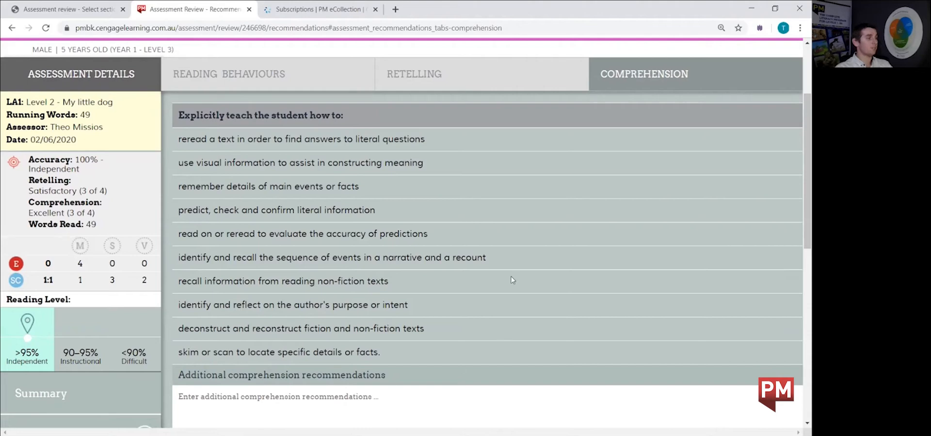
pyautogui.moveTo(493, 364)
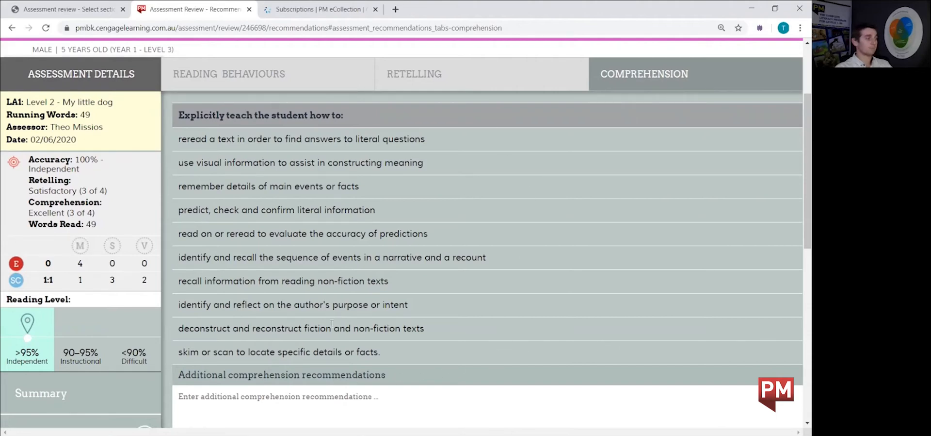
pyautogui.scroll(-3)
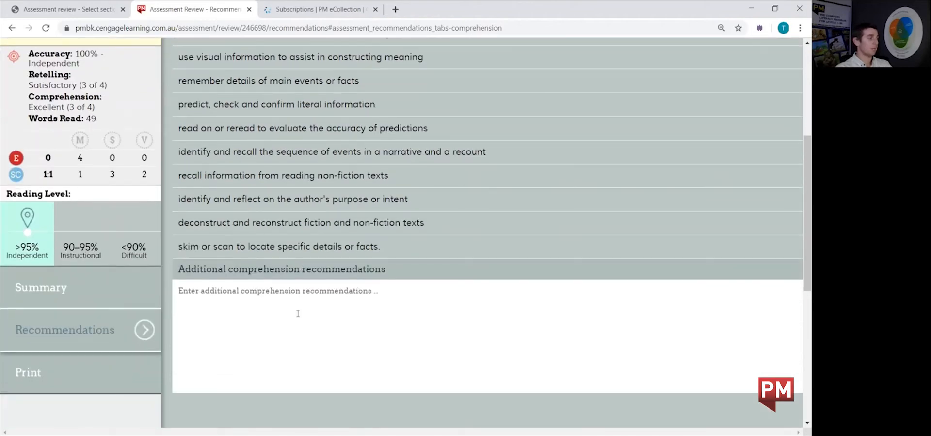
pyautogui.moveTo(53, 377)
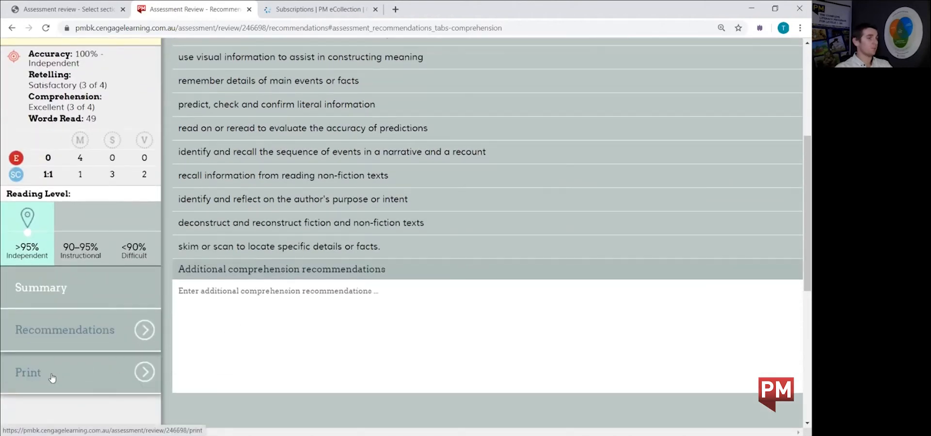
# On the export page, tick Summary, Recommendations and Reading Record with all sub-items
pyautogui.click(28, 371)
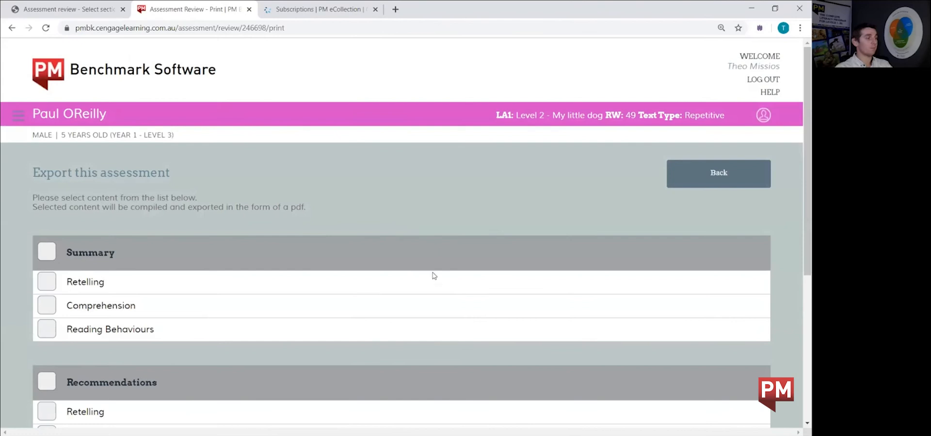
pyautogui.moveTo(442, 261)
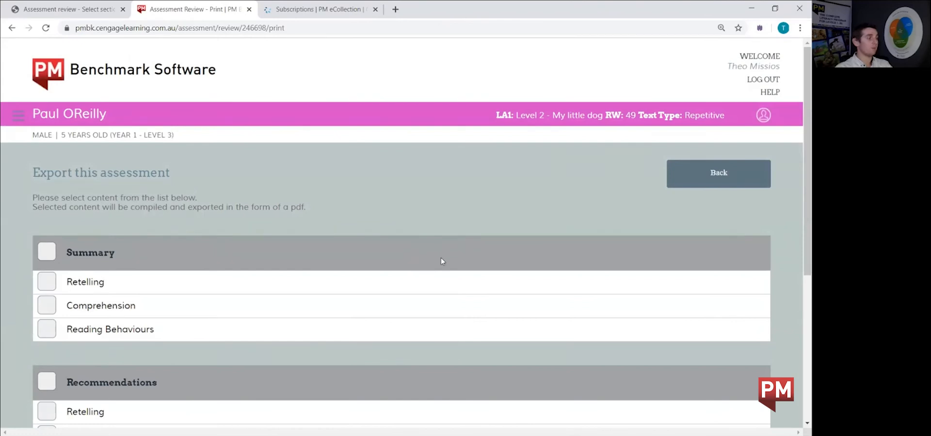
pyautogui.moveTo(440, 254)
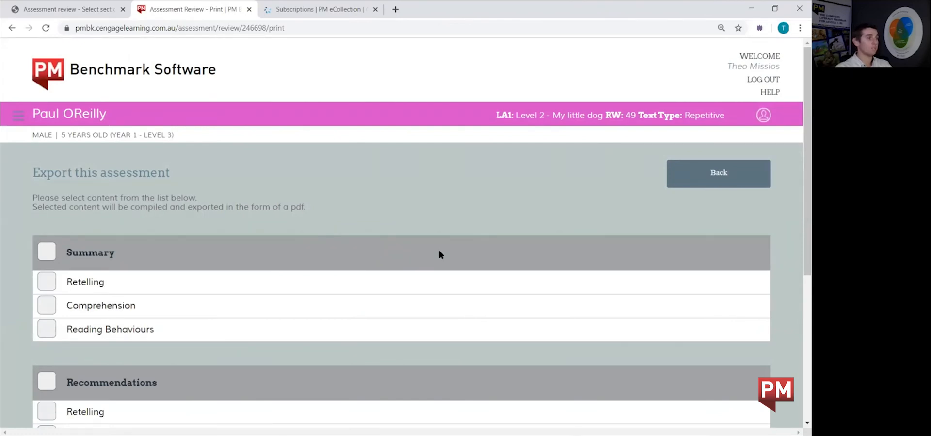
pyautogui.moveTo(358, 252)
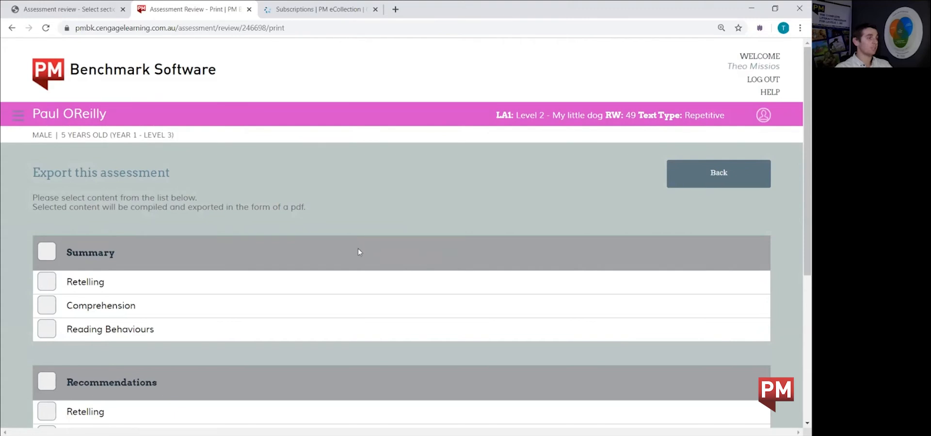
pyautogui.moveTo(146, 238)
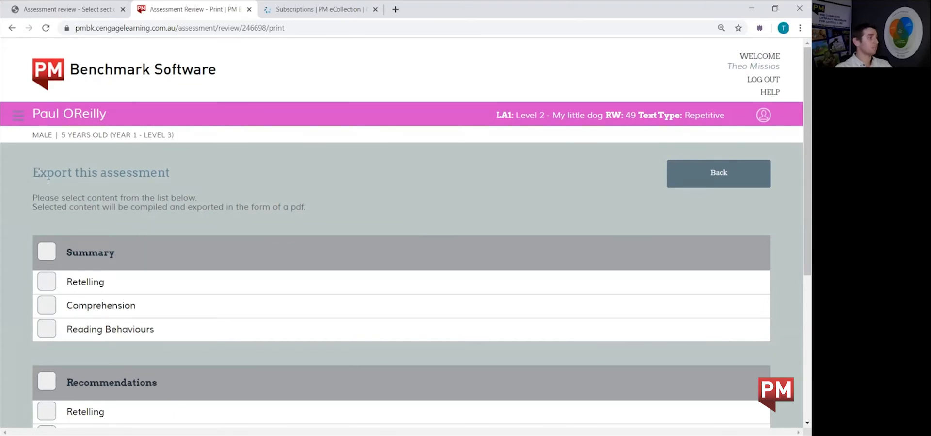
pyautogui.scroll(-3)
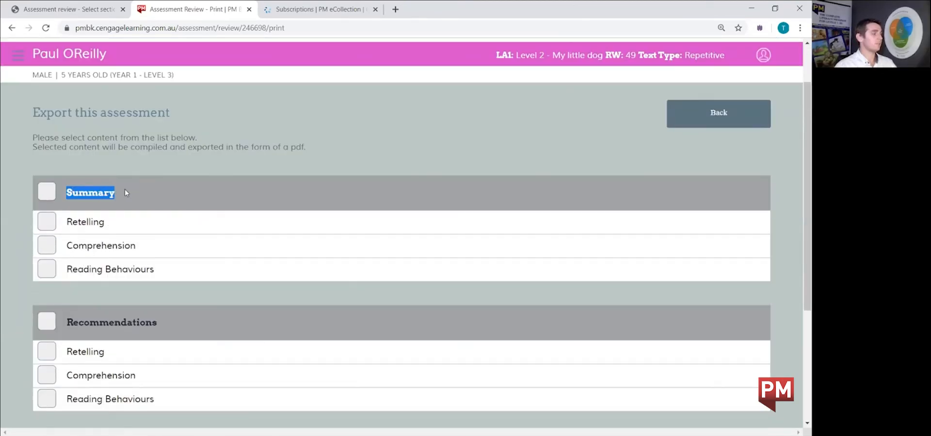
pyautogui.scroll(-3)
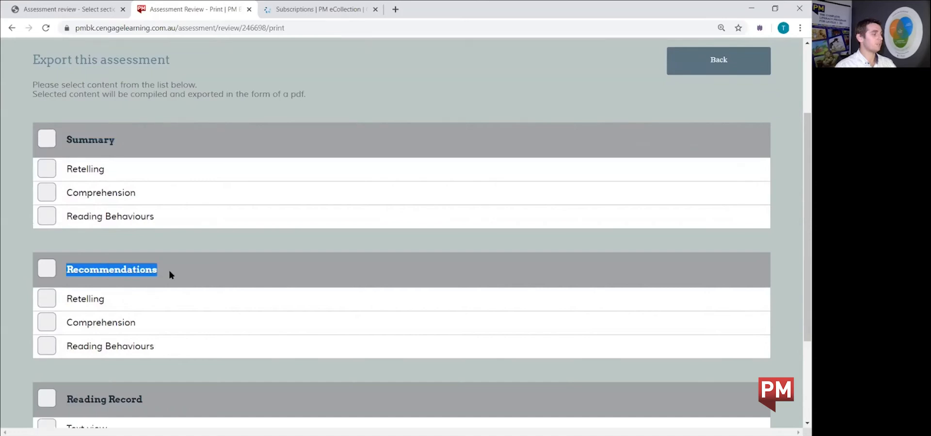
pyautogui.scroll(-3)
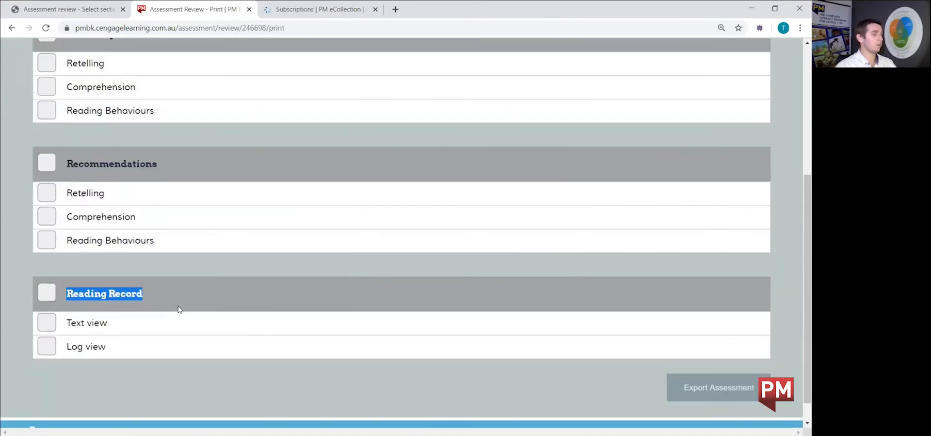
pyautogui.moveTo(218, 228)
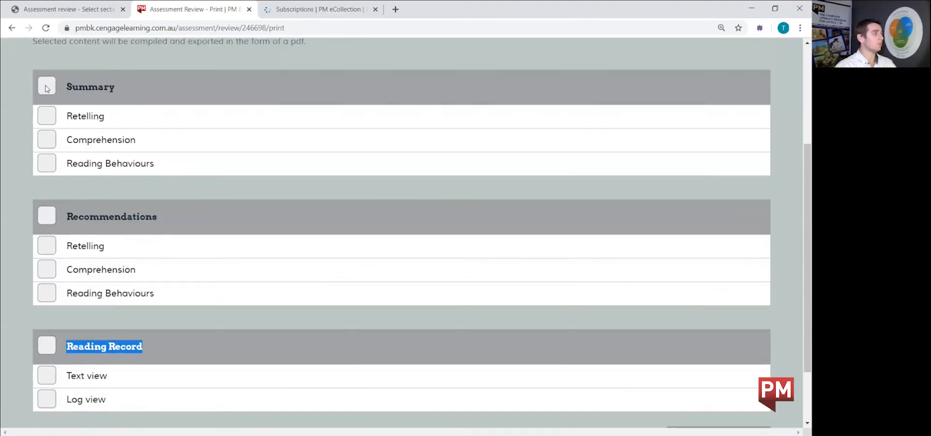
pyautogui.click(47, 86)
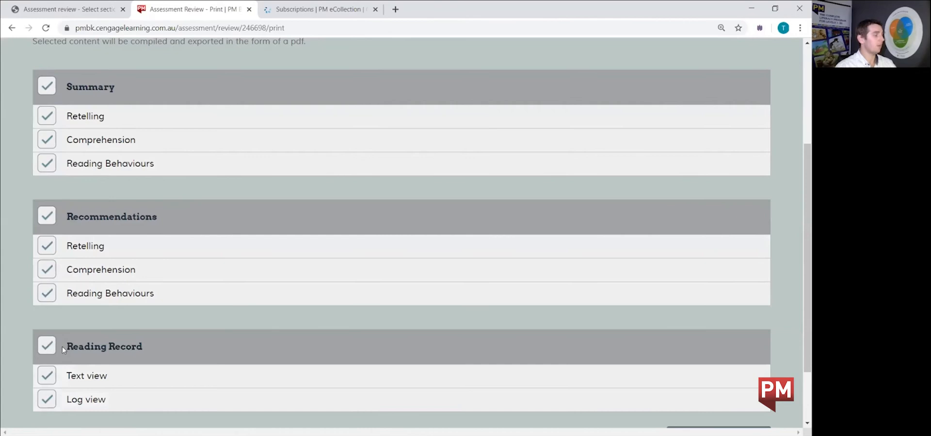
pyautogui.scroll(-3)
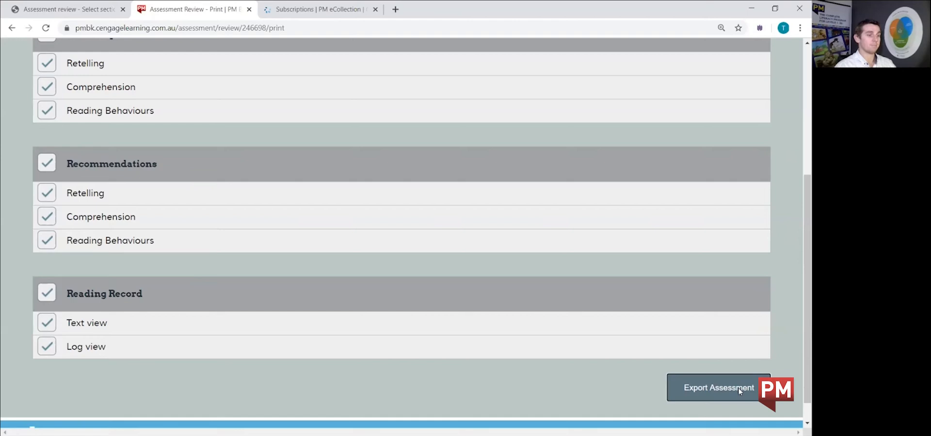
# Export the assessment and scroll through the three-page PDF report in Chrome
pyautogui.click(719, 387)
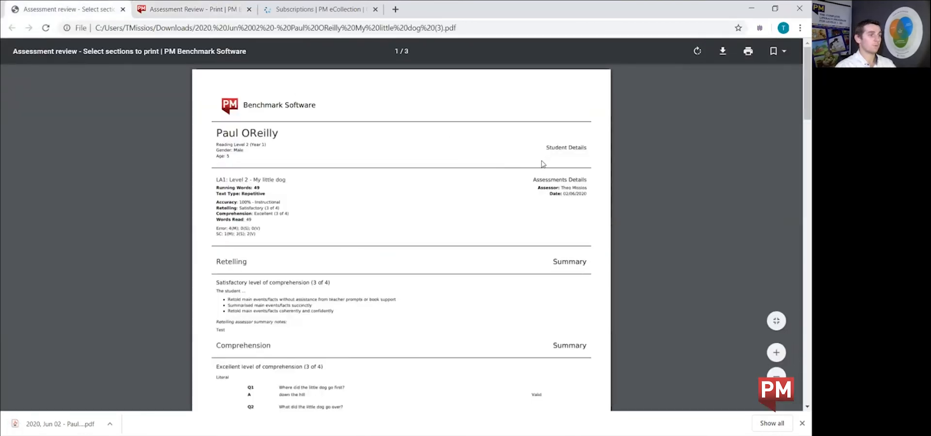
pyautogui.moveTo(656, 116)
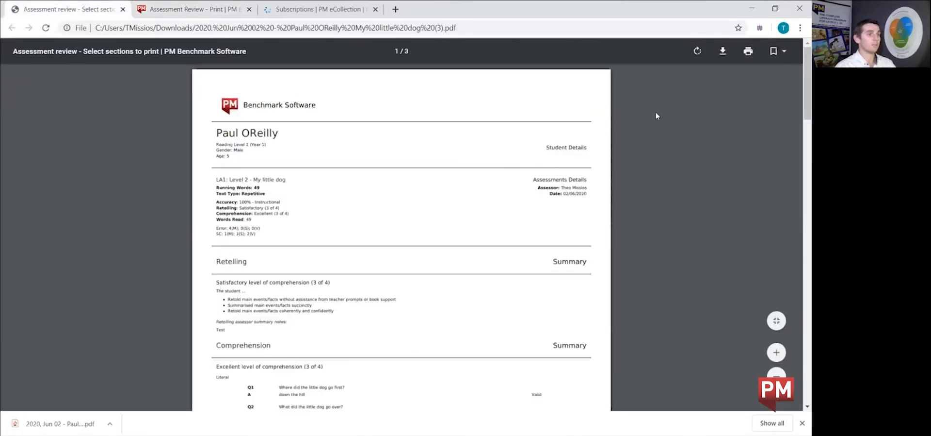
pyautogui.moveTo(656, 191)
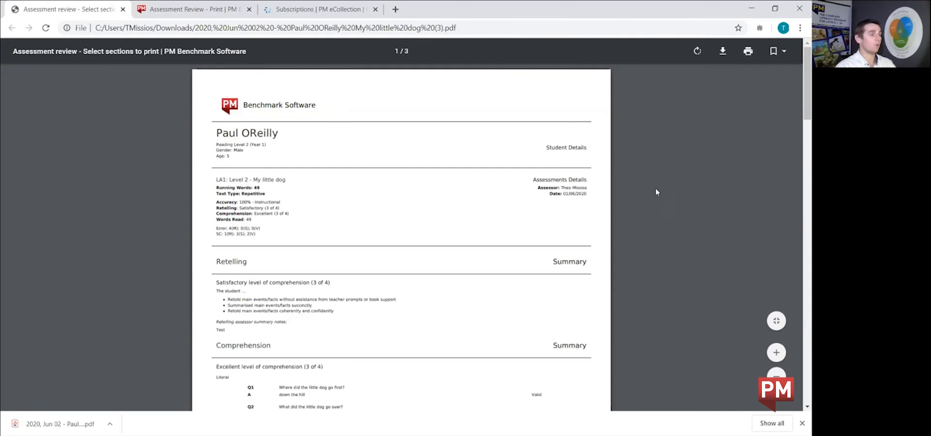
pyautogui.moveTo(625, 121)
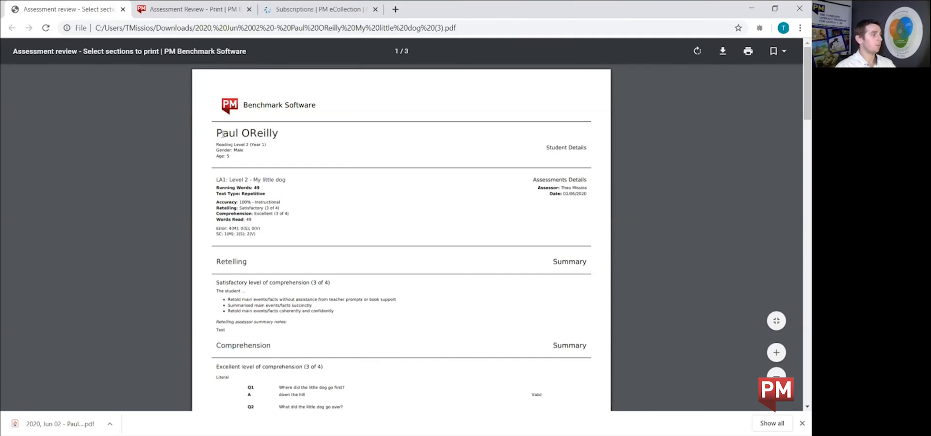
pyautogui.scroll(-3)
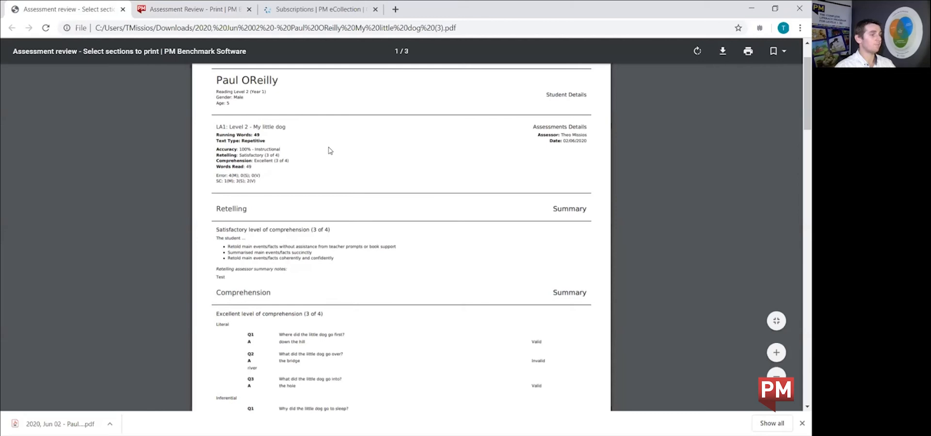
pyautogui.scroll(-3)
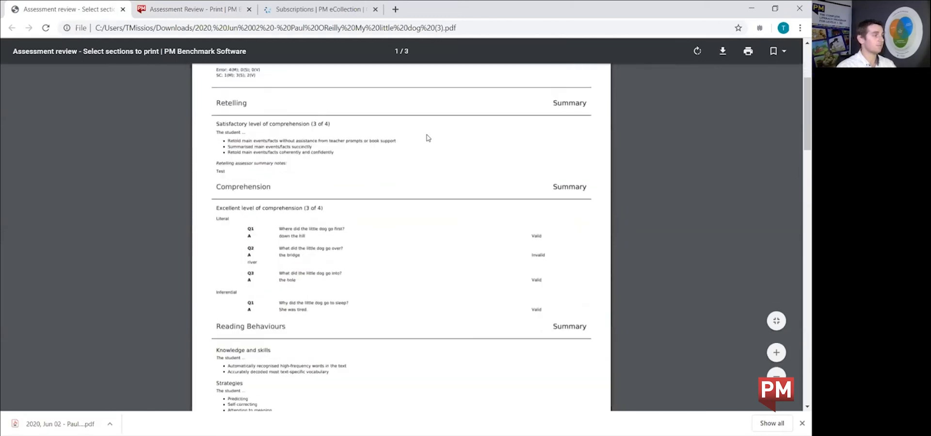
pyautogui.moveTo(507, 193)
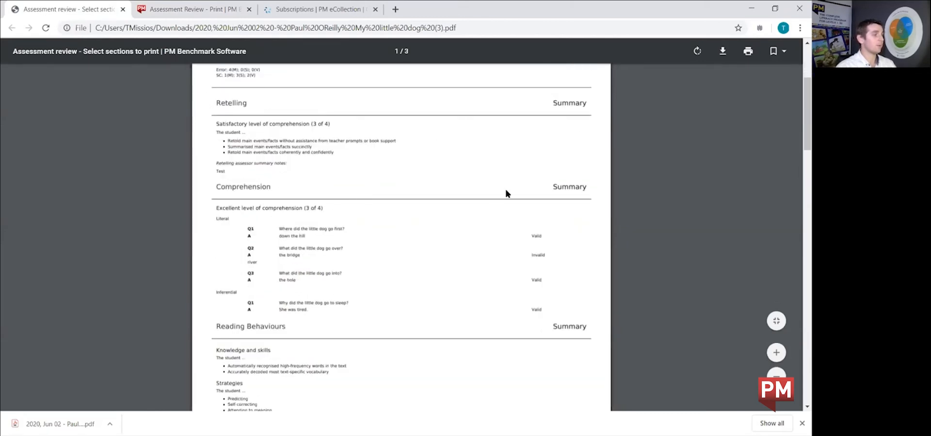
pyautogui.scroll(-3)
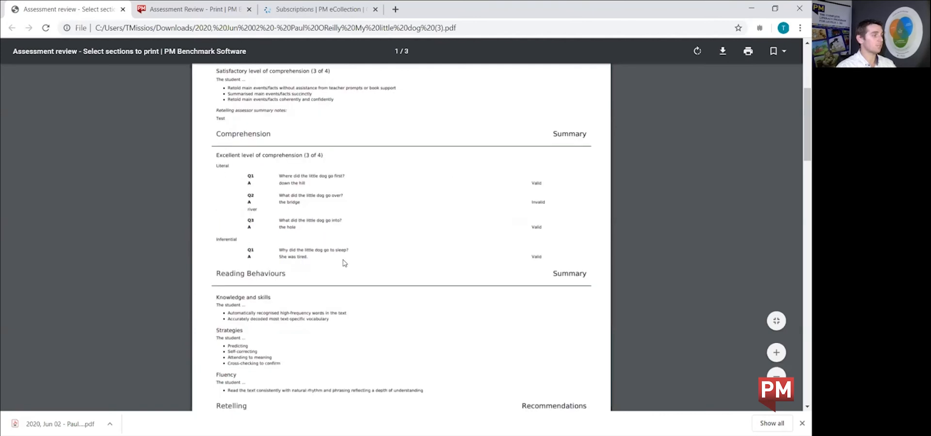
pyautogui.scroll(-3)
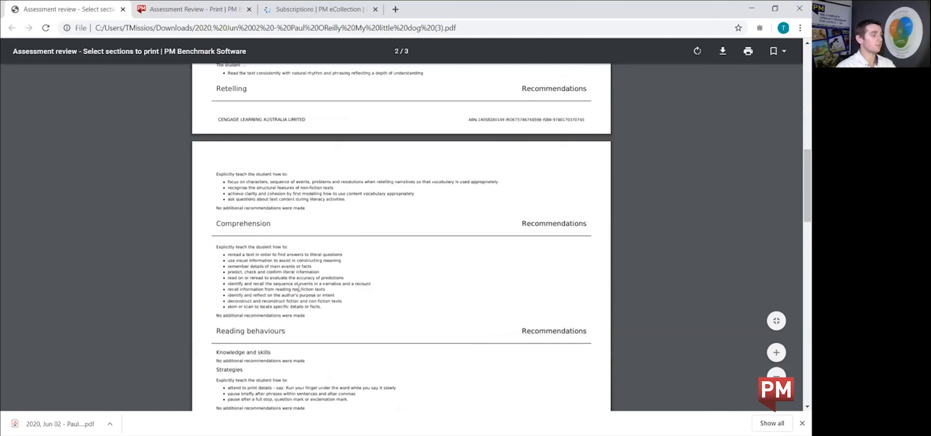
pyautogui.scroll(-3)
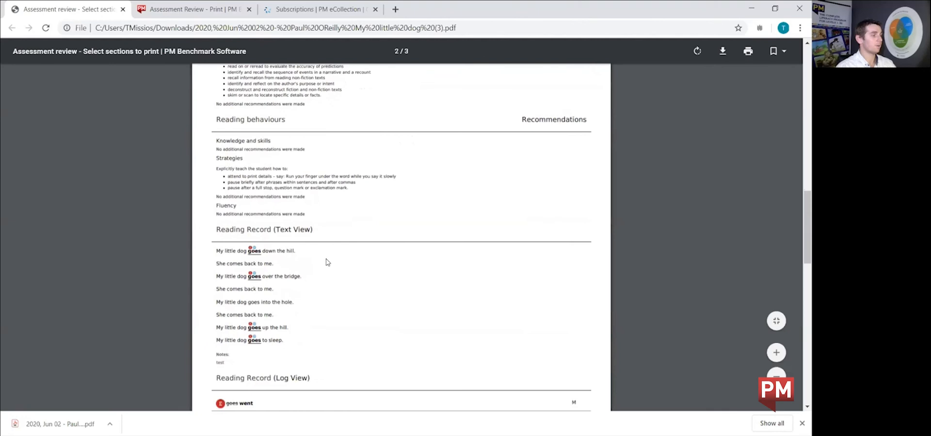
pyautogui.scroll(-3)
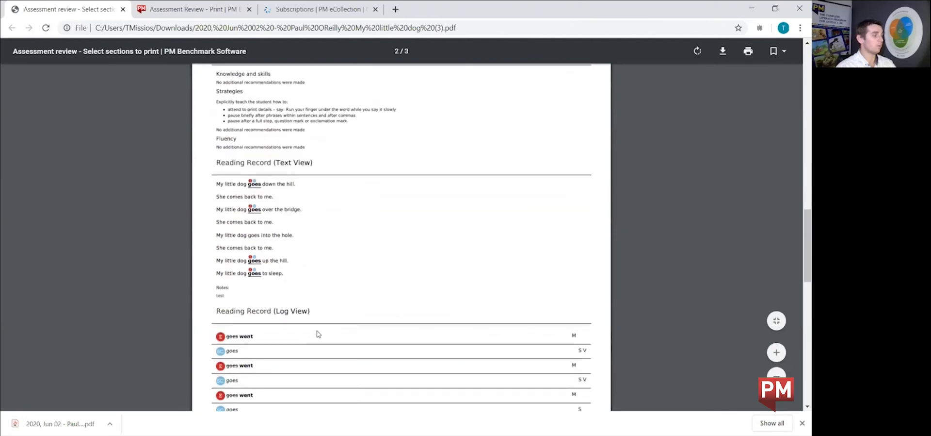
pyautogui.scroll(-3)
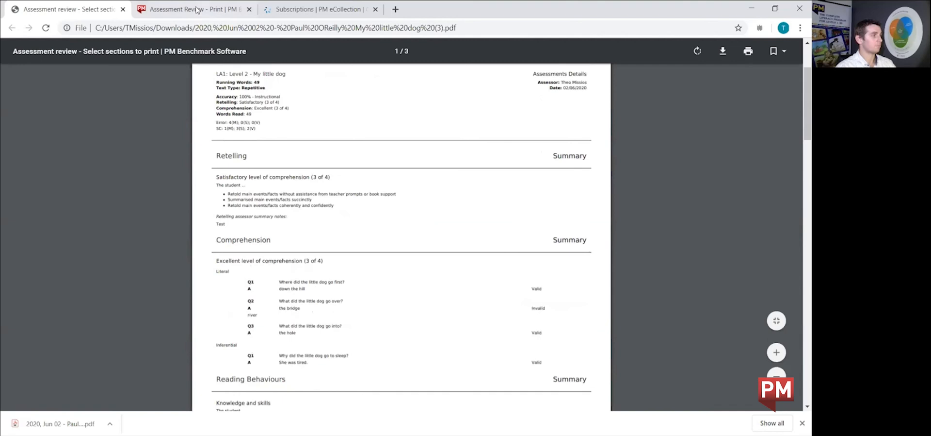
# Return to the Assessment Review tab and leave the export page for the review
pyautogui.click(193, 9)
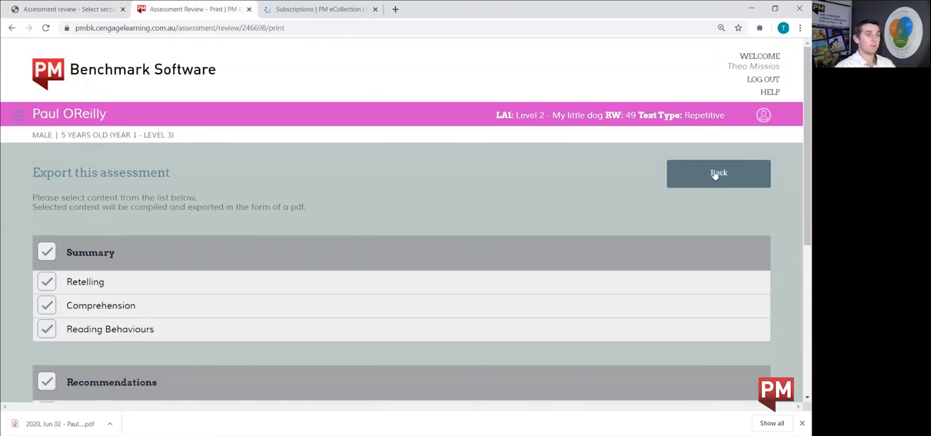
pyautogui.click(718, 173)
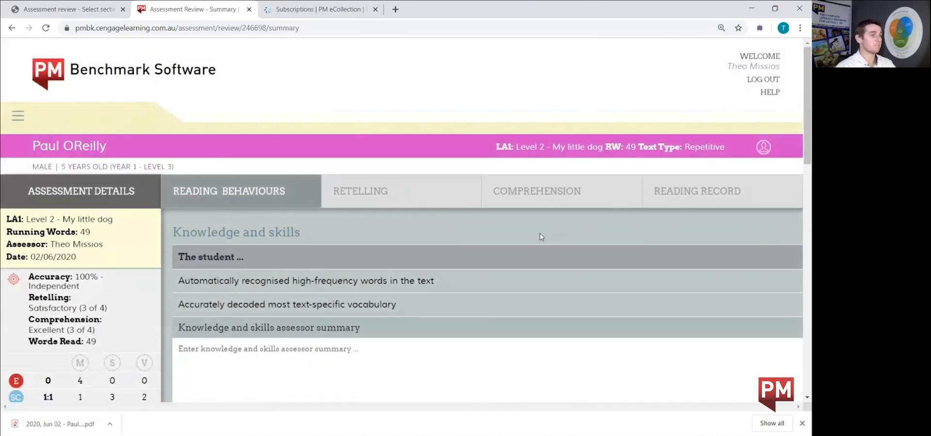
pyautogui.moveTo(475, 236)
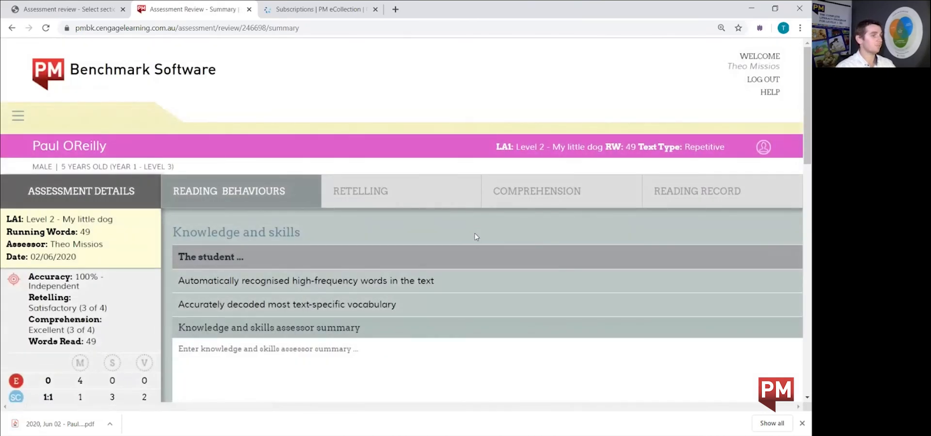
pyautogui.moveTo(779, 174)
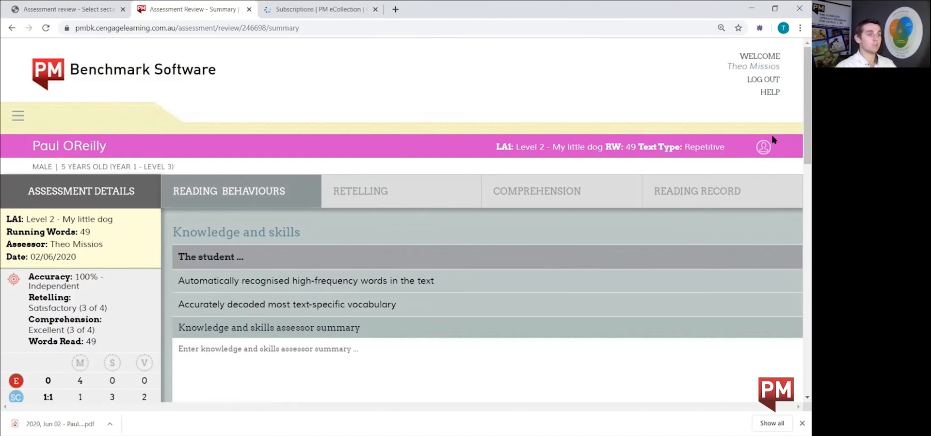
pyautogui.moveTo(762, 158)
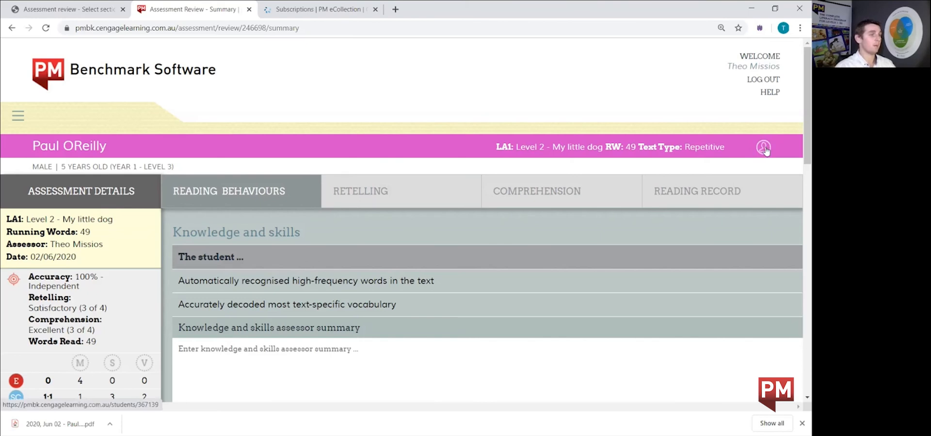
pyautogui.moveTo(457, 161)
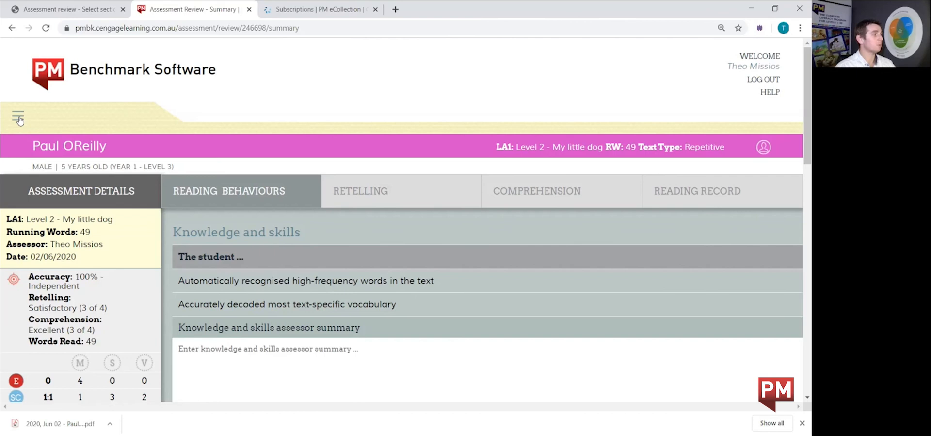
# Navigate via the hamburger menu to the Assessments home dashboard
pyautogui.click(18, 118)
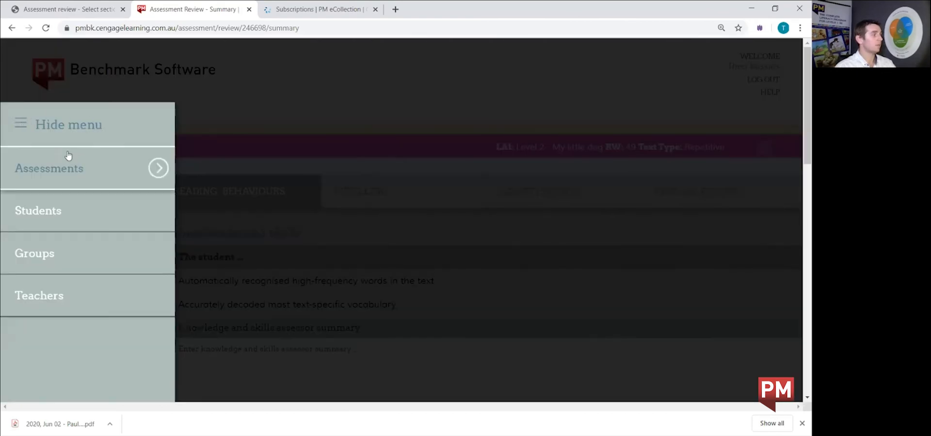
pyautogui.click(48, 168)
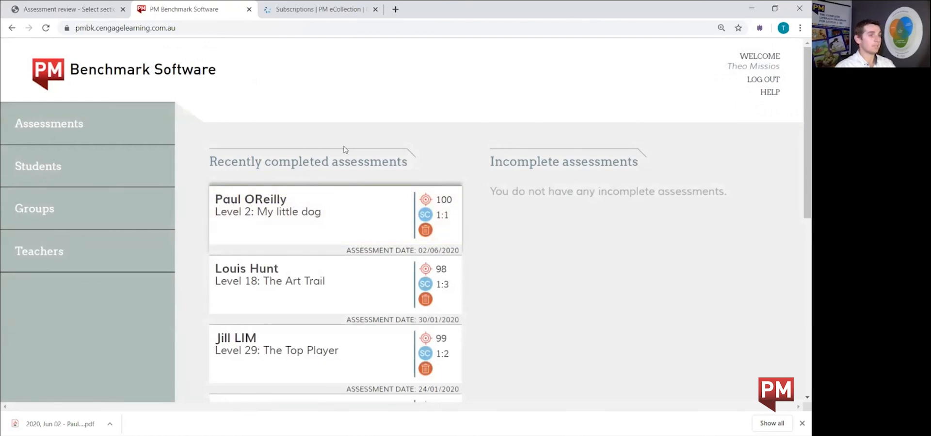
pyautogui.moveTo(415, 149)
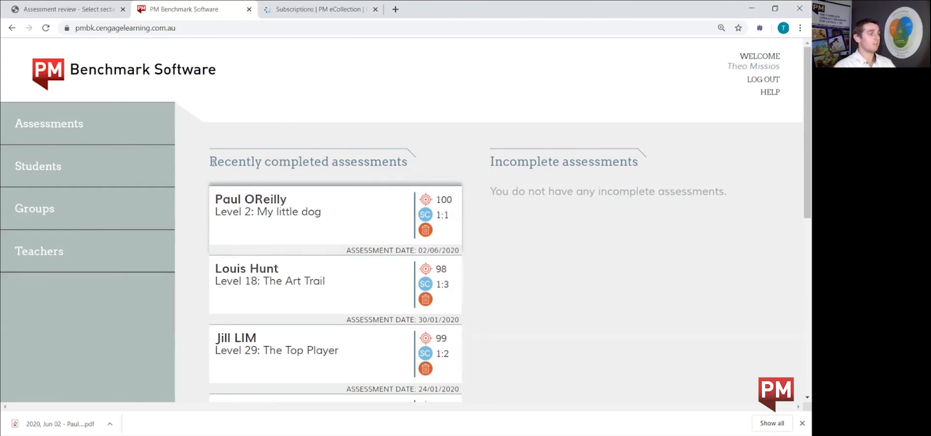
pyautogui.moveTo(370, 196)
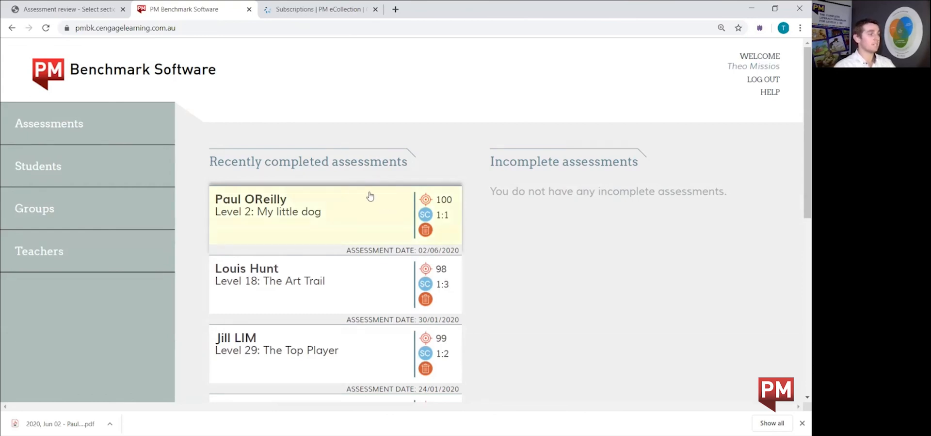
pyautogui.moveTo(395, 204)
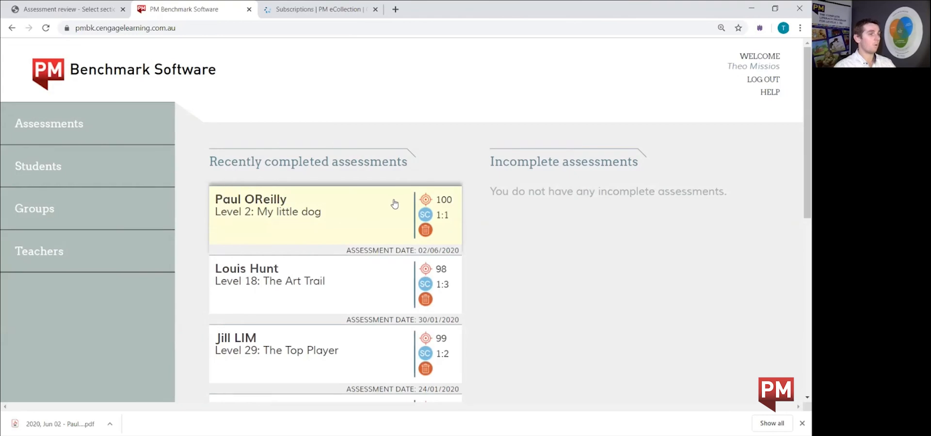
pyautogui.moveTo(192, 180)
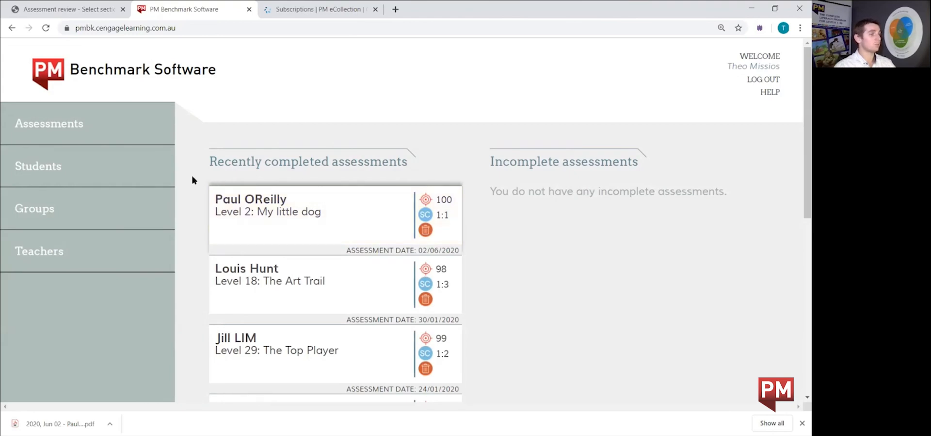
pyautogui.moveTo(209, 176)
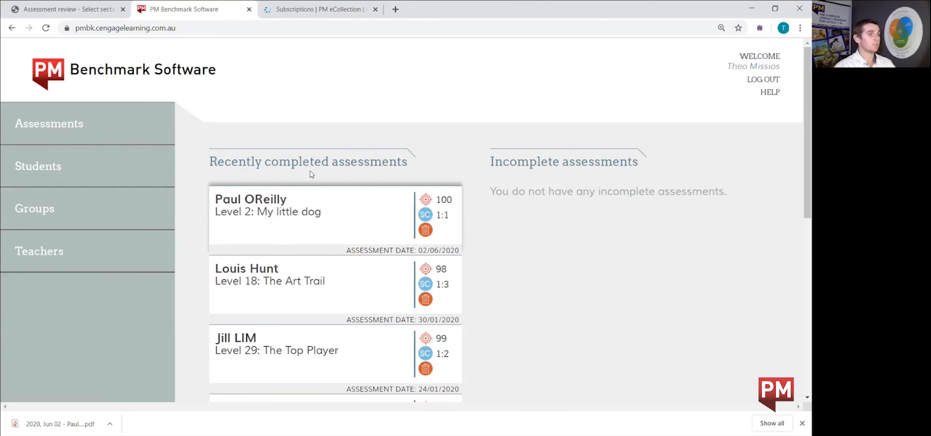
pyautogui.moveTo(390, 174)
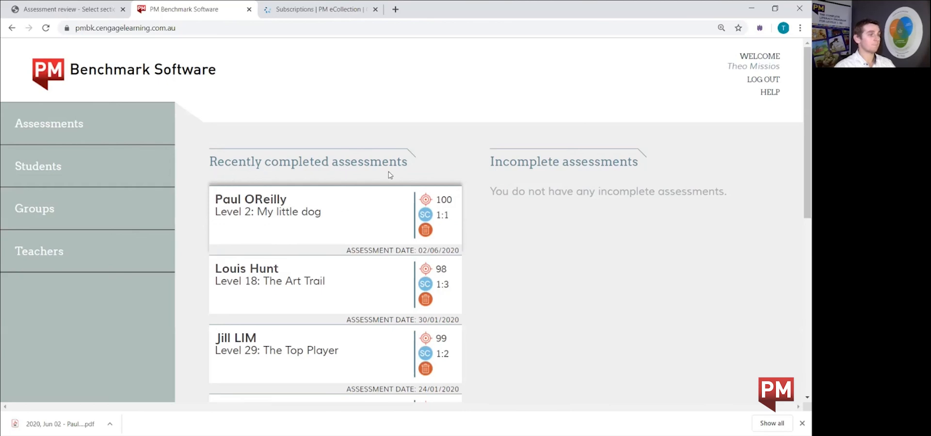